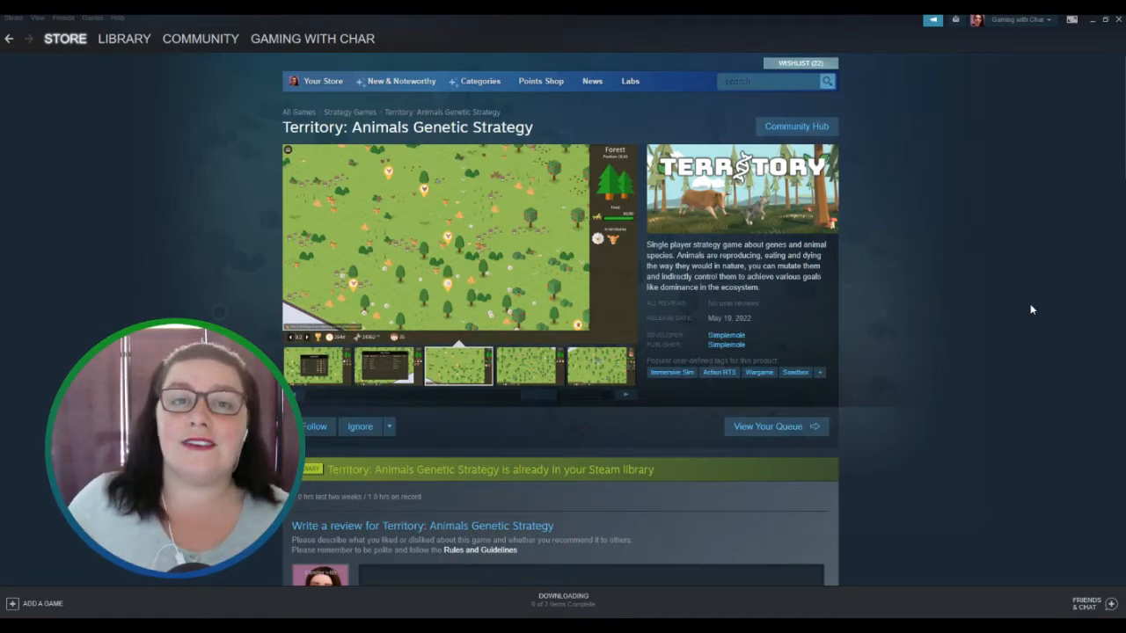
# - Browse the store screenshots of the forest map, genome editing, battle plan, map details and hedgehog territory
pyautogui.click(527, 364)
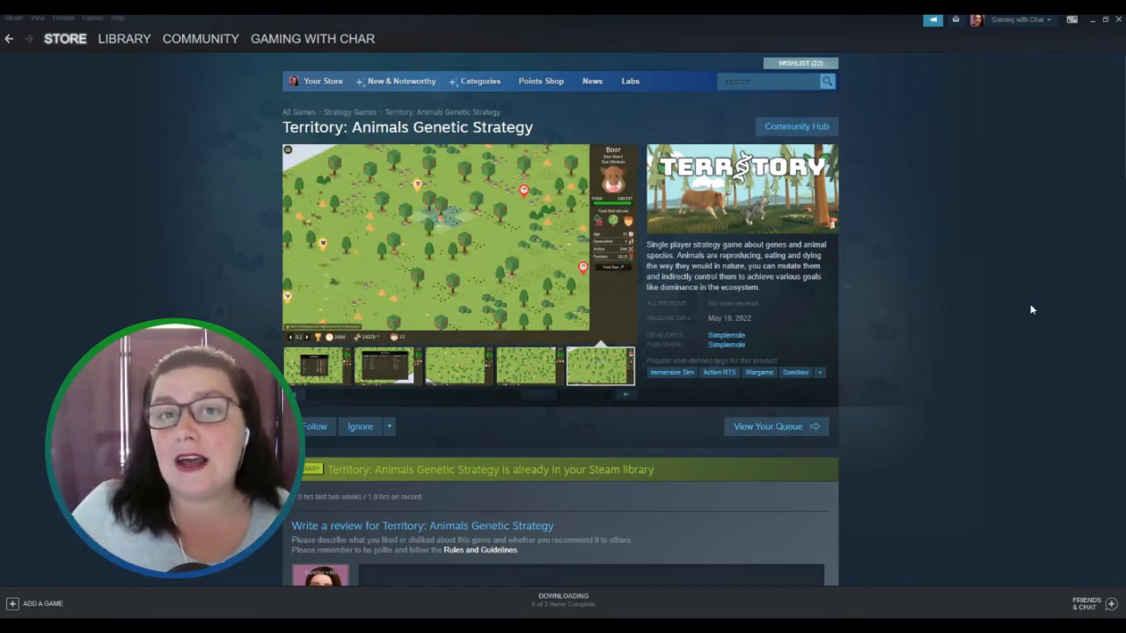
pyautogui.click(384, 365)
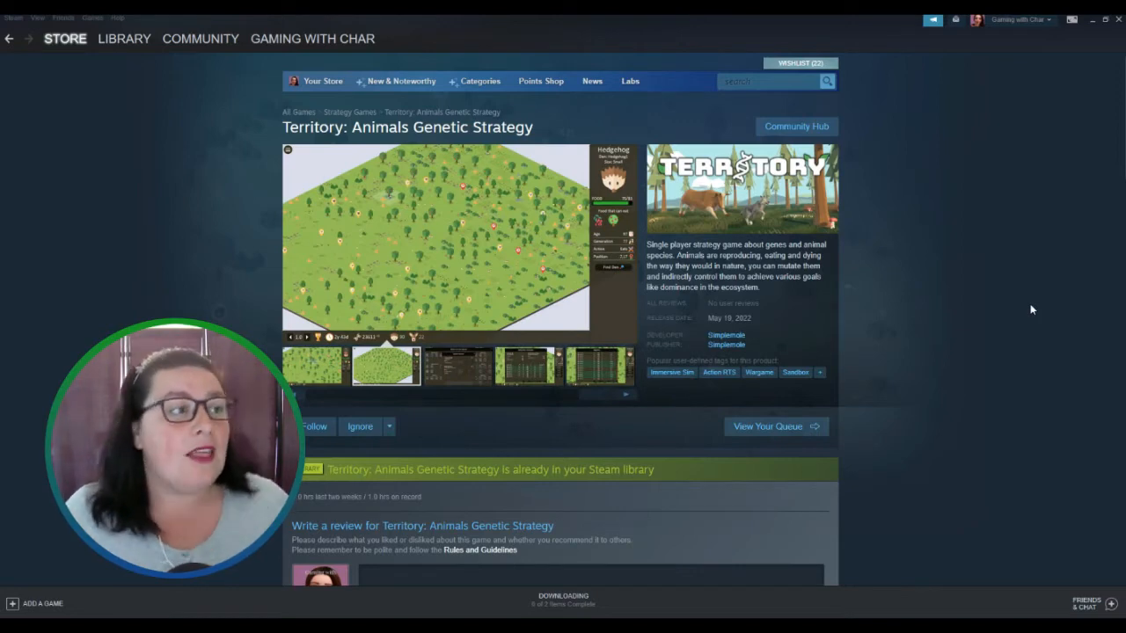
pyautogui.click(458, 366)
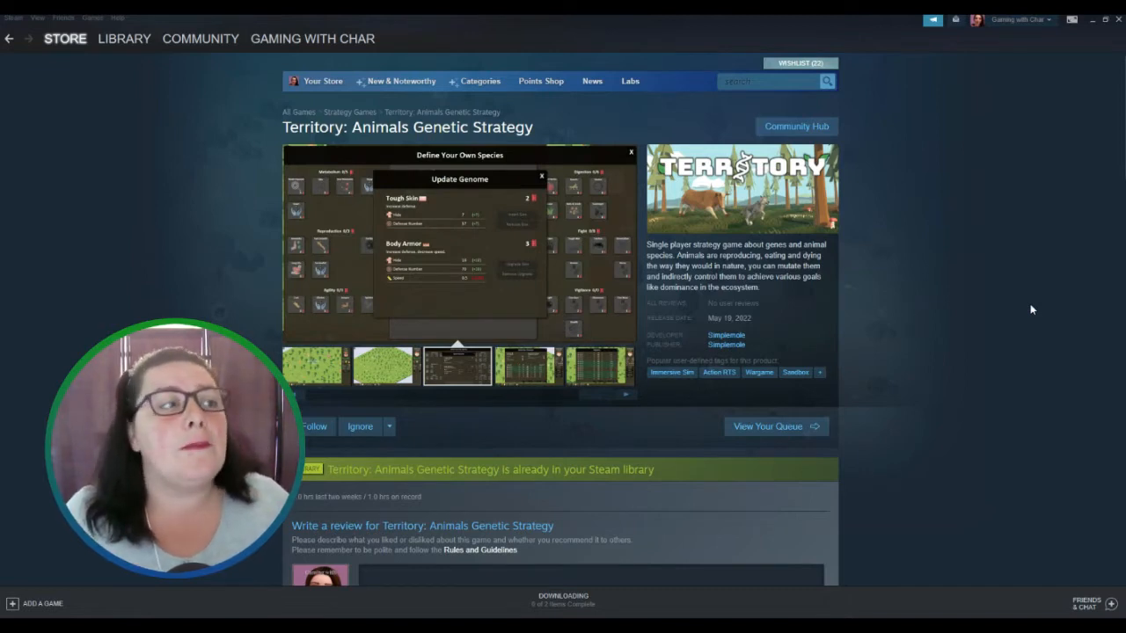
pyautogui.click(528, 366)
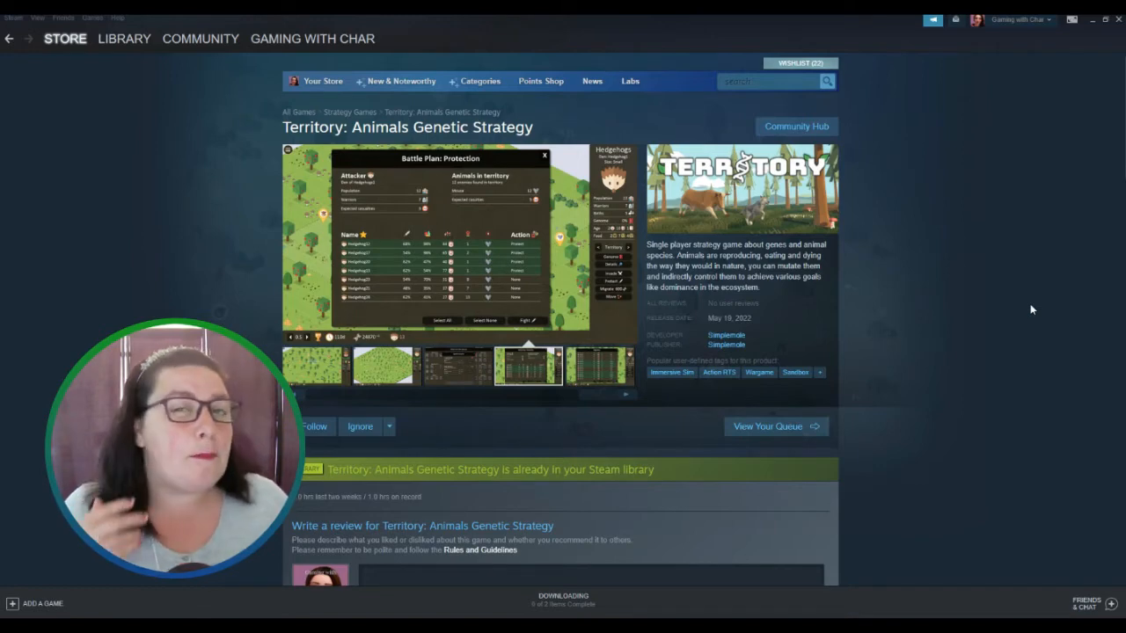
pyautogui.click(598, 364)
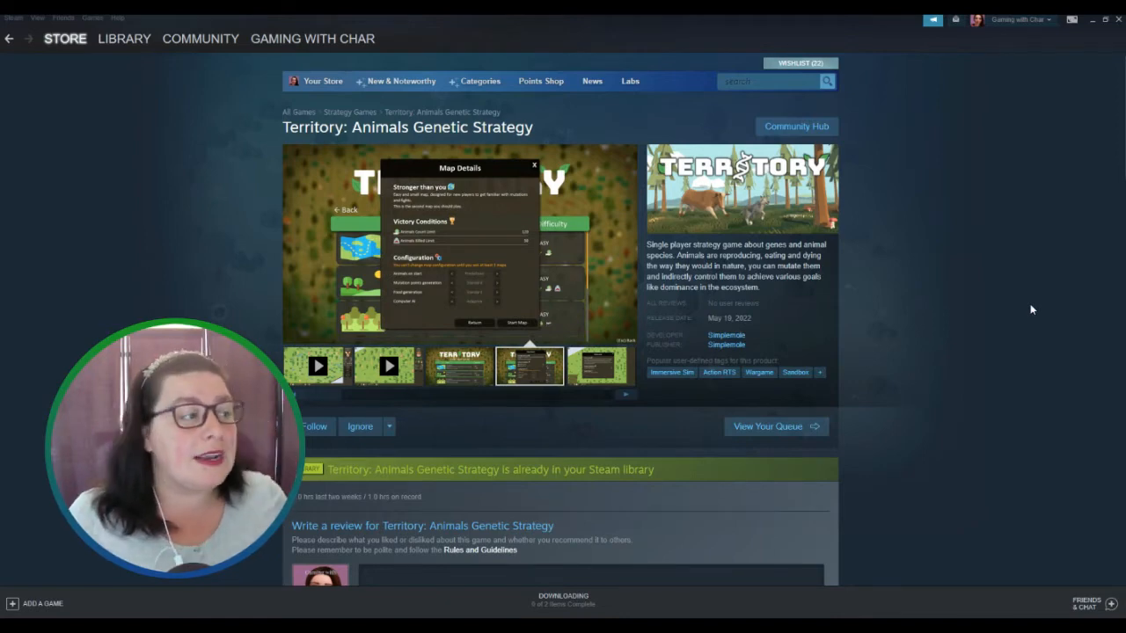
pyautogui.click(600, 364)
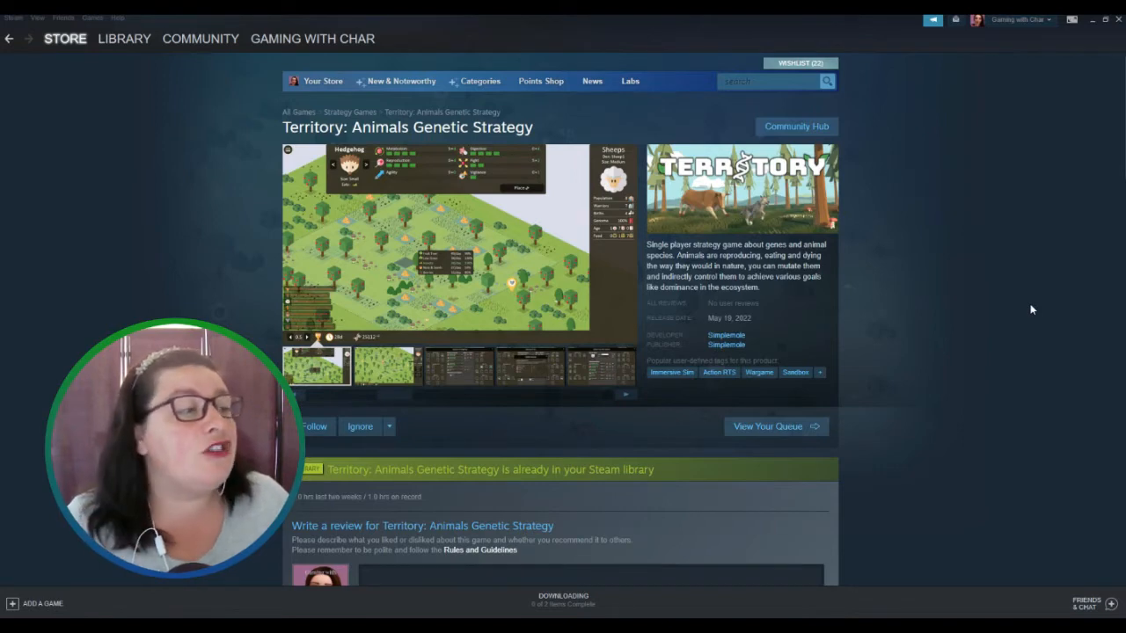
# - Browse further screenshots: forest map, hedgehog and fox genomes, species creation and kangaroo den
pyautogui.click(385, 366)
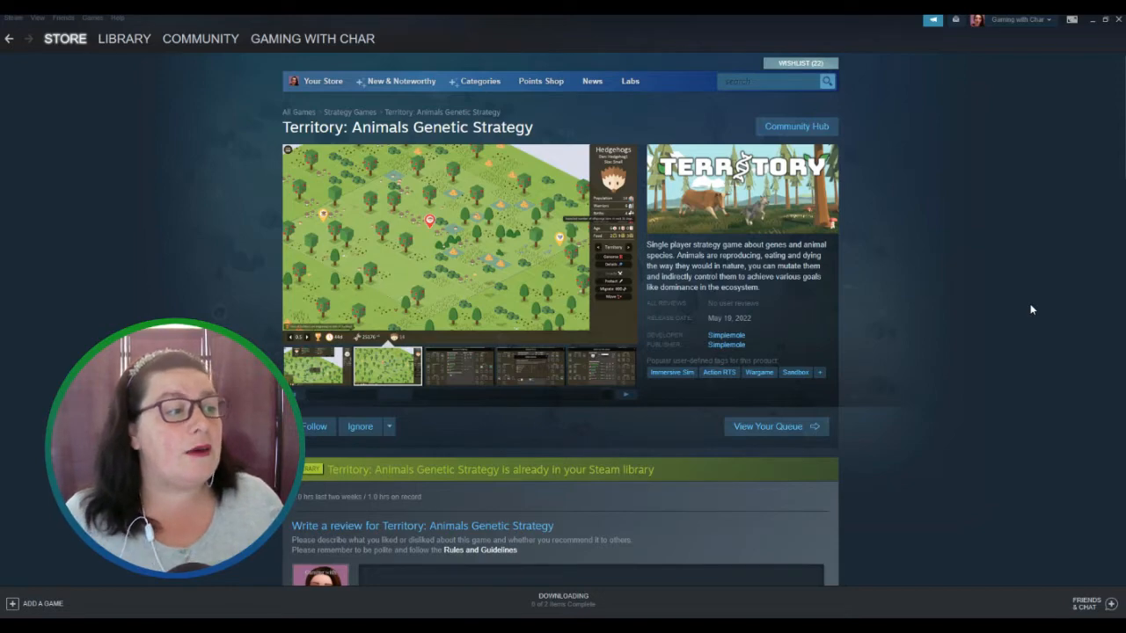
pyautogui.click(458, 364)
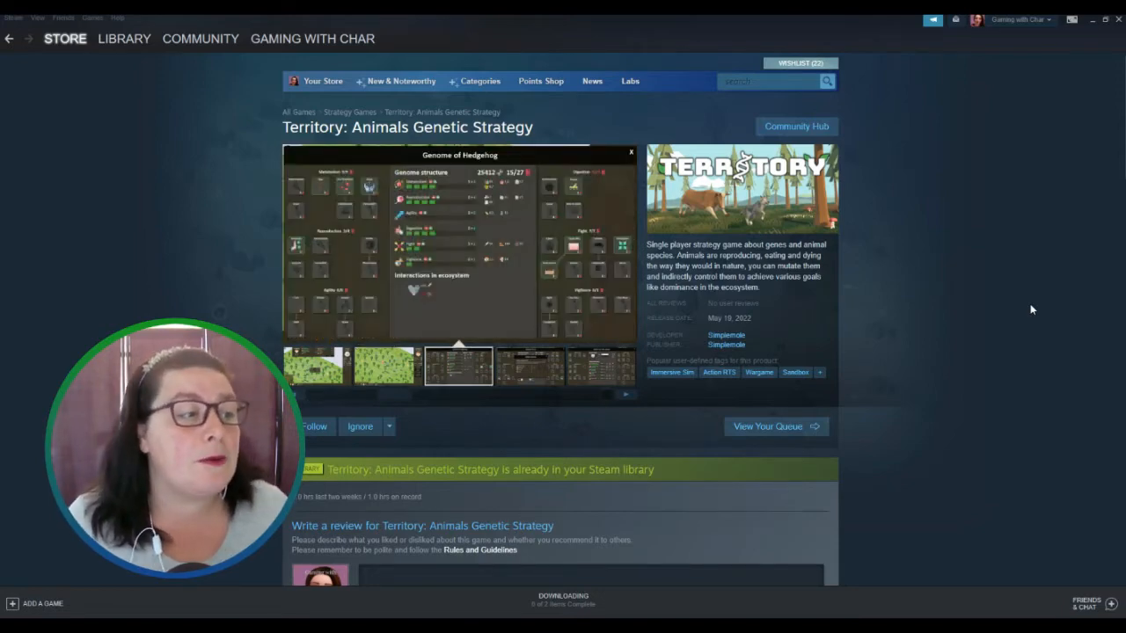
pyautogui.click(529, 366)
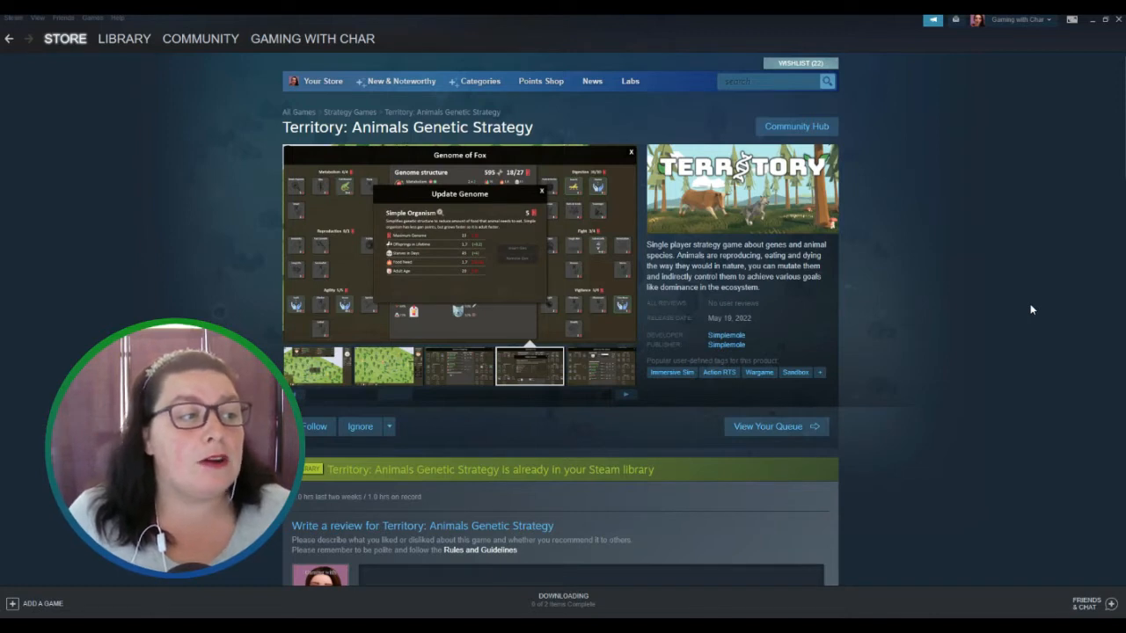
pyautogui.click(600, 365)
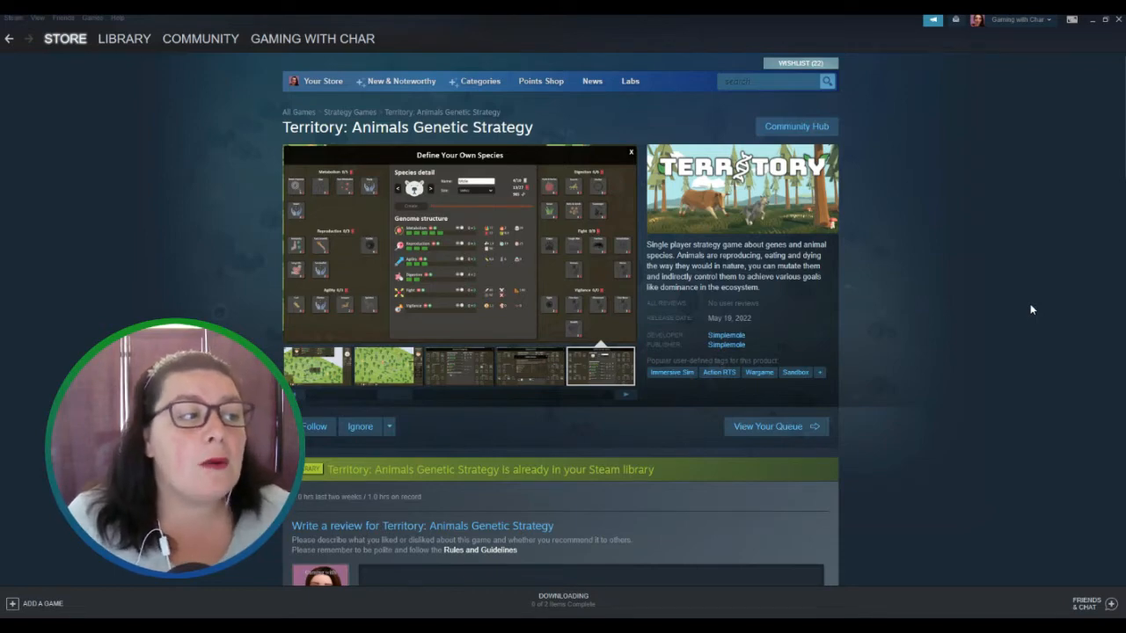
pyautogui.click(385, 368)
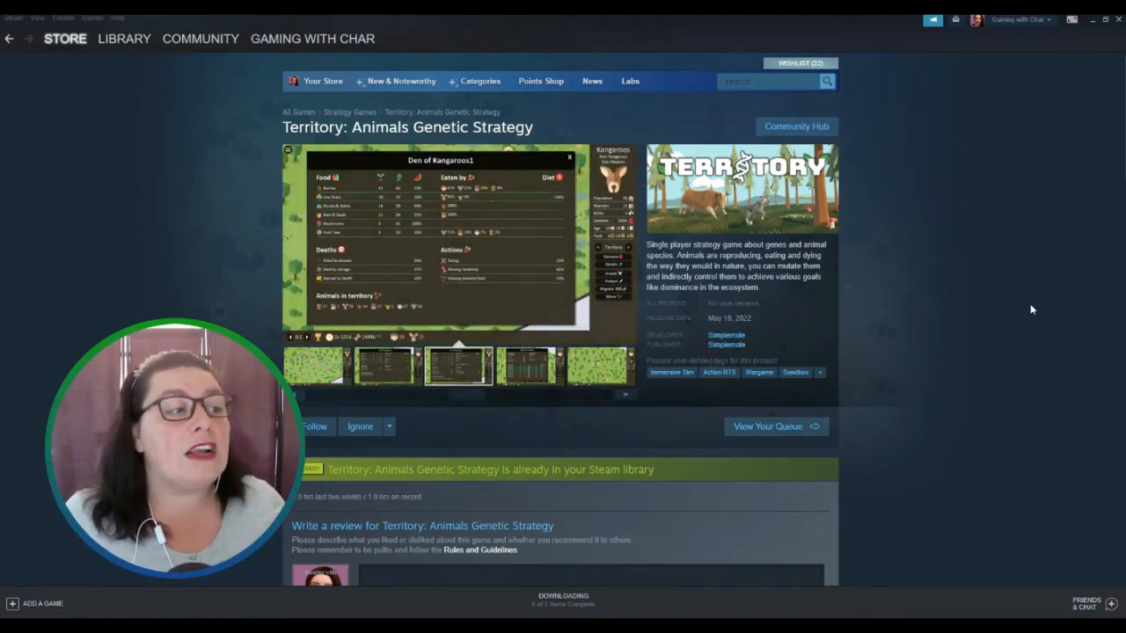
# - Scroll down the store page, then switch to the running Territory game from the taskbar
pyautogui.scroll(-3)
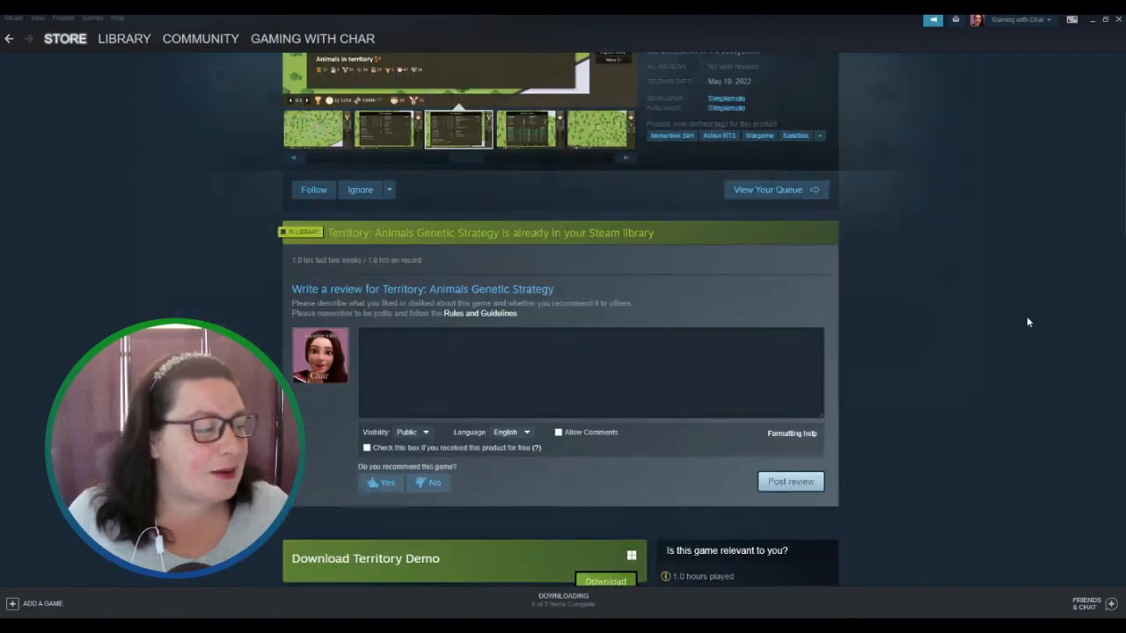
pyautogui.scroll(-3)
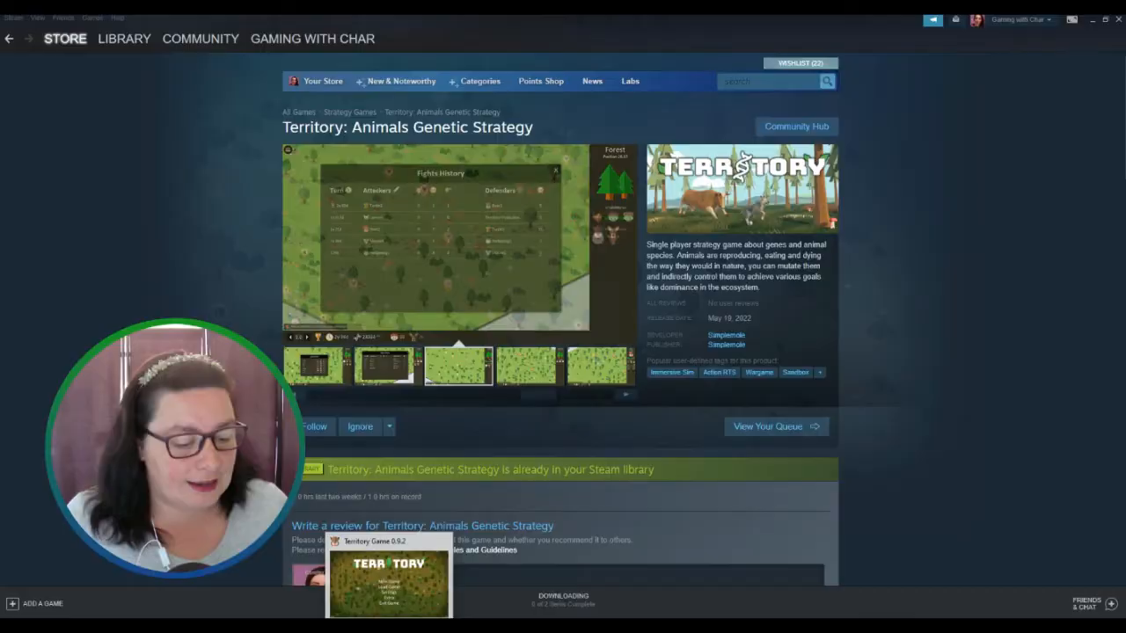
pyautogui.click(388, 580)
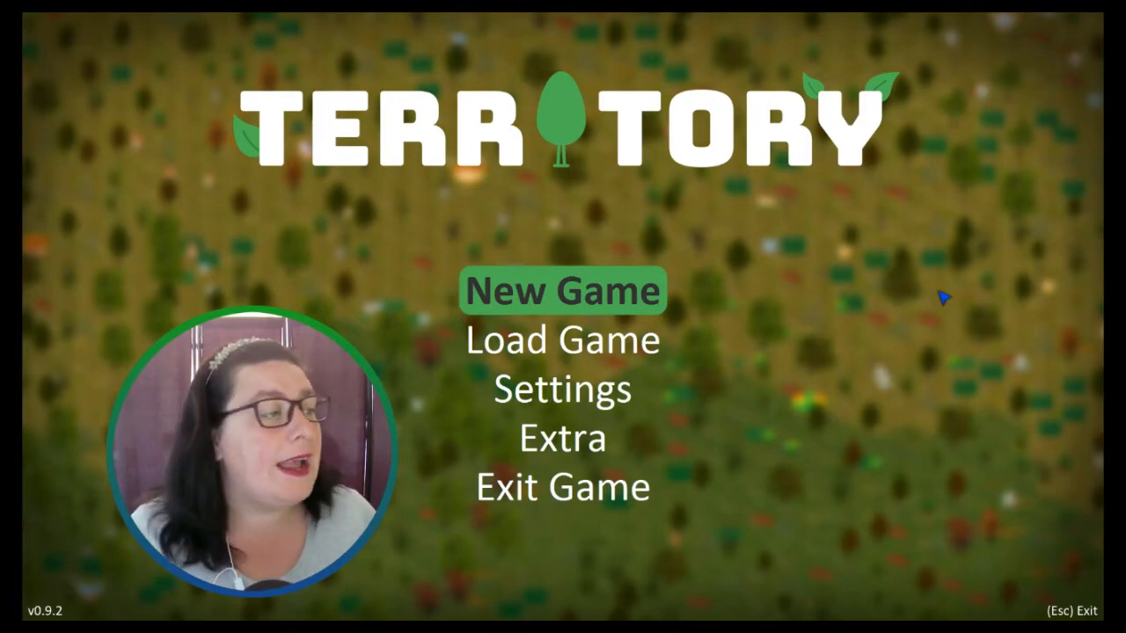
# - Start New Game and scroll through the map list, ending on the I am Rabbit map details
pyautogui.click(563, 290)
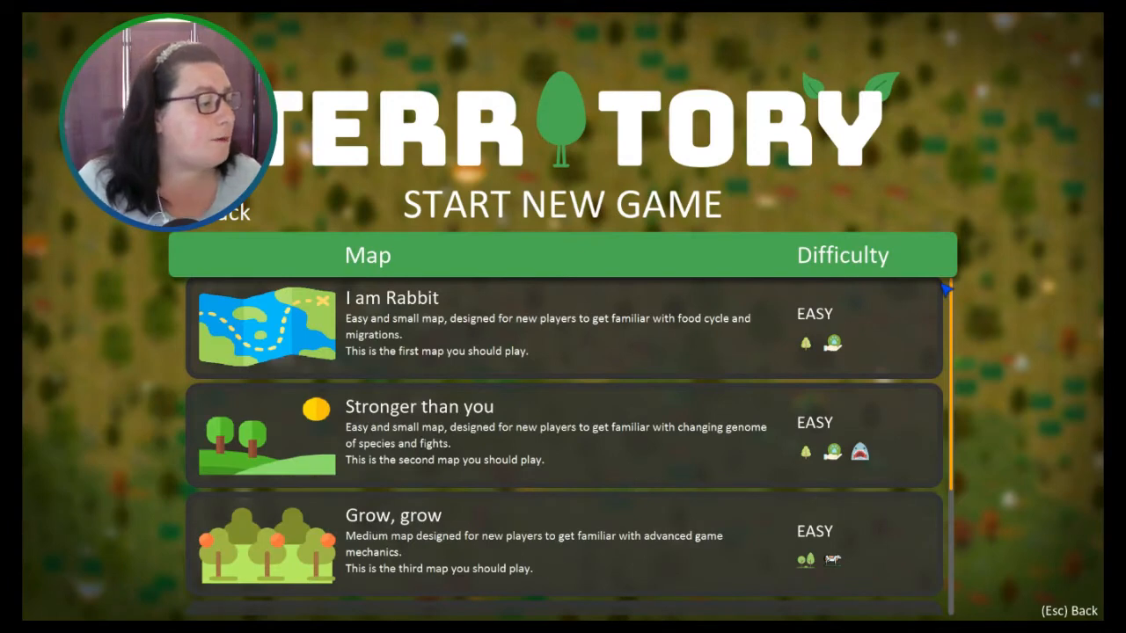
pyautogui.scroll(-3)
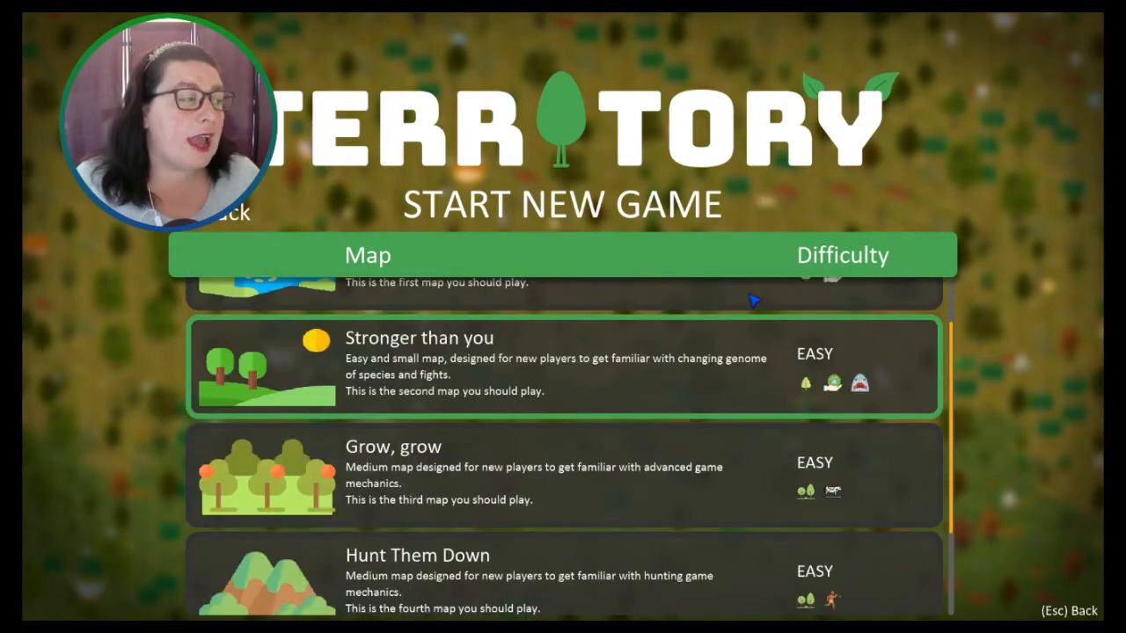
pyautogui.scroll(3)
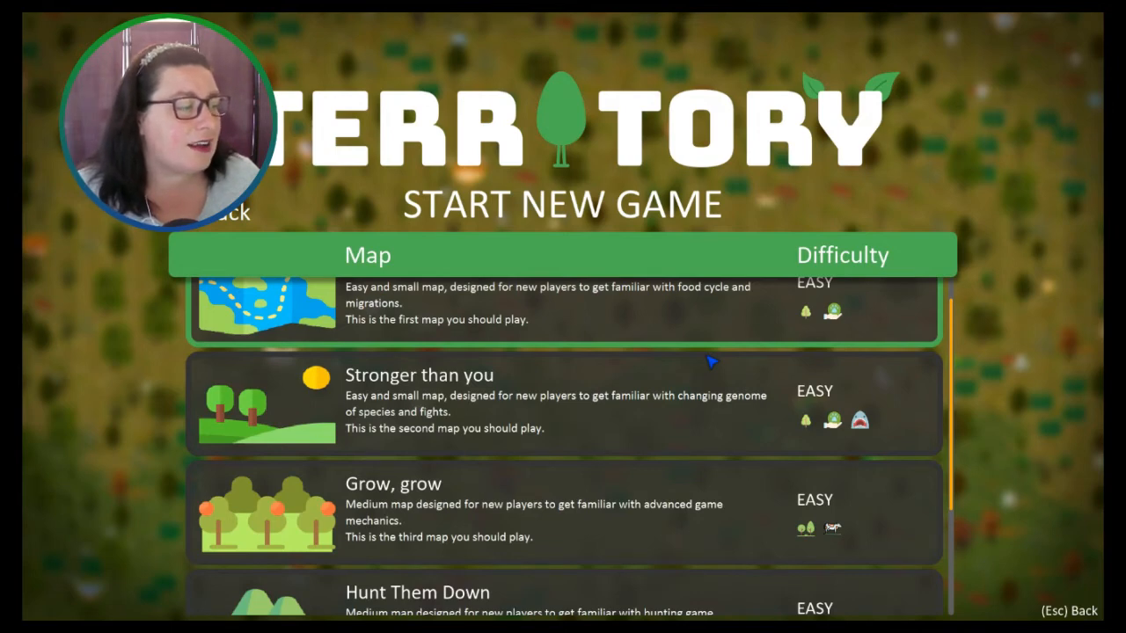
pyautogui.scroll(-3)
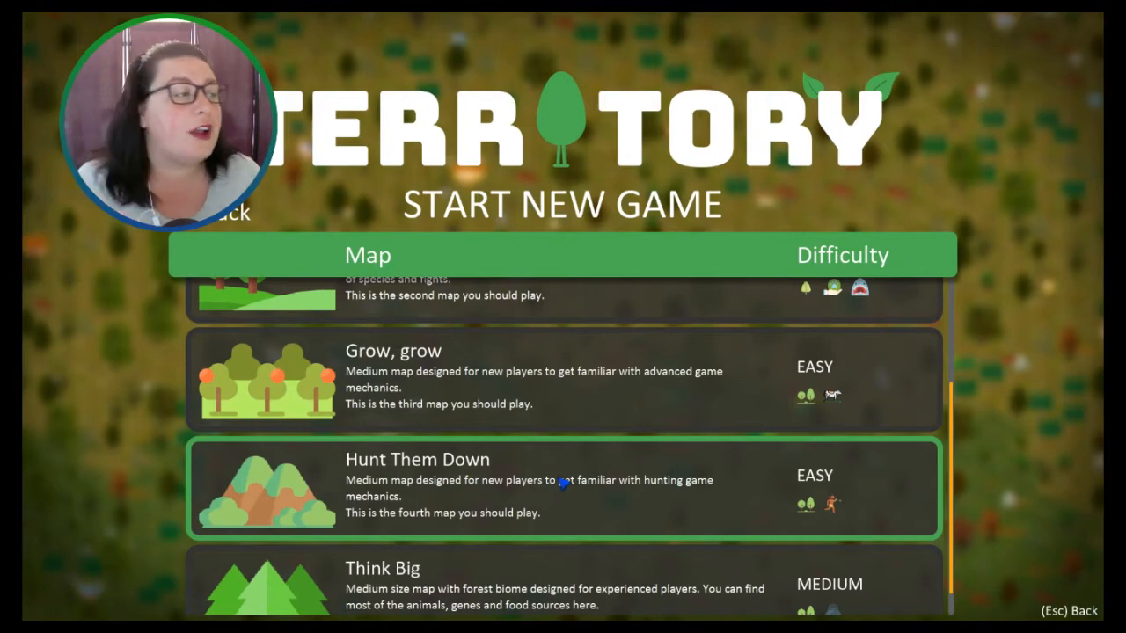
pyautogui.scroll(3)
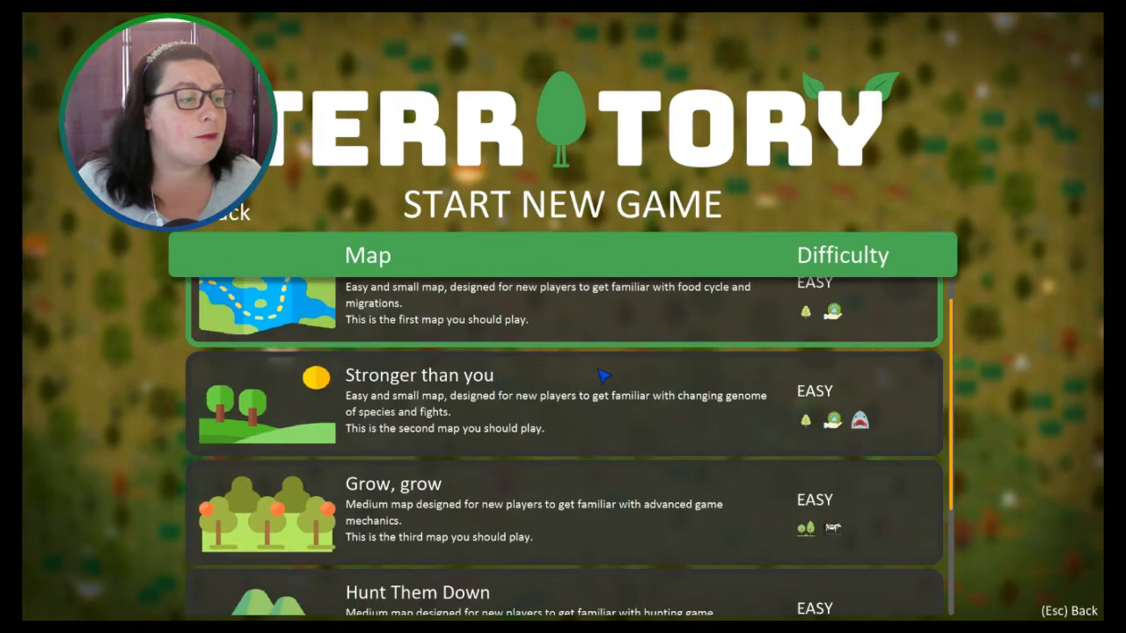
pyautogui.scroll(-3)
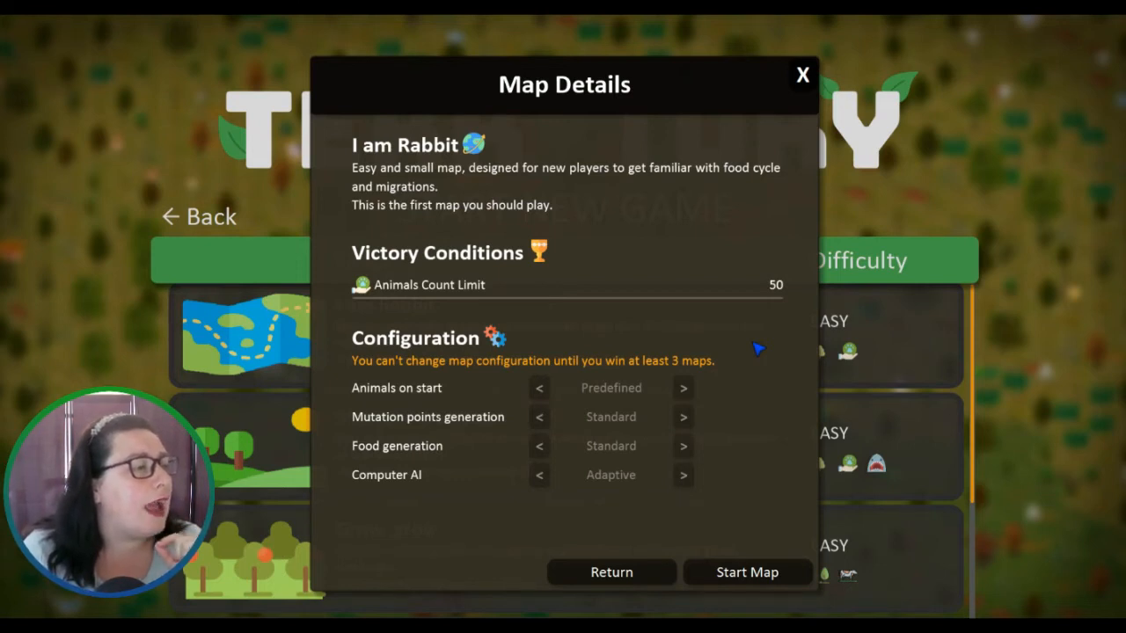
pyautogui.moveTo(748, 356)
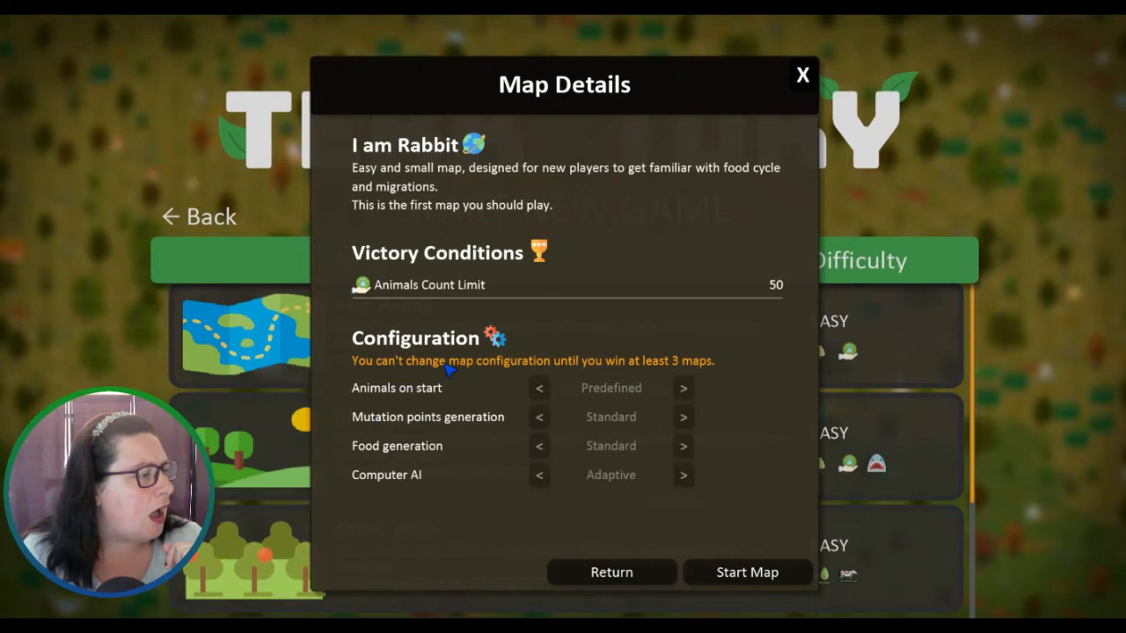
pyautogui.moveTo(431, 389)
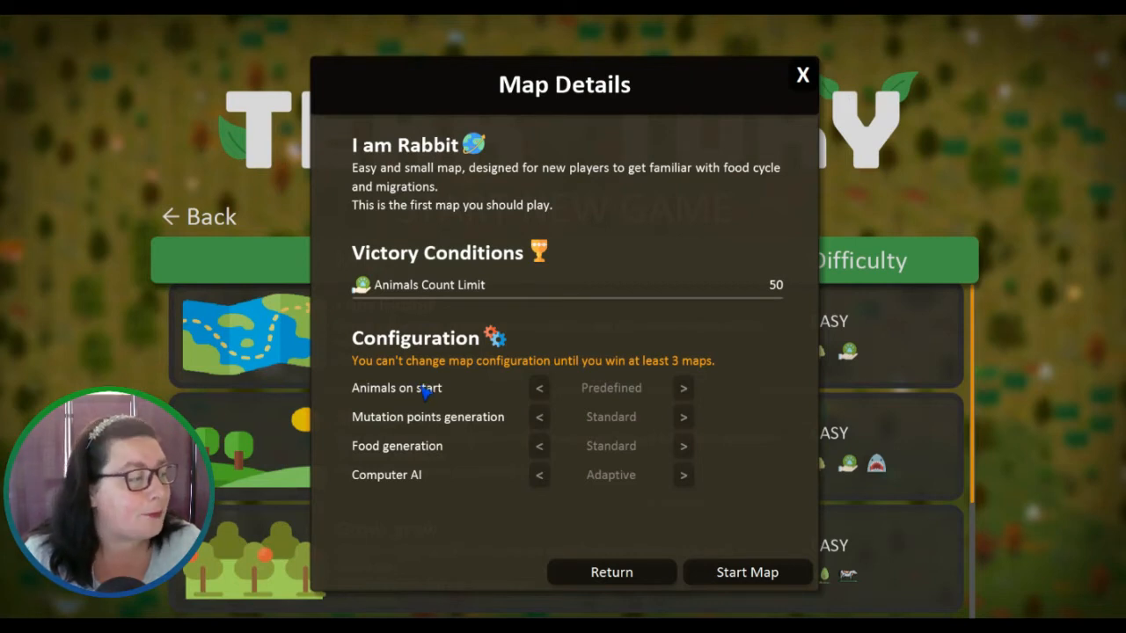
pyautogui.moveTo(641, 338)
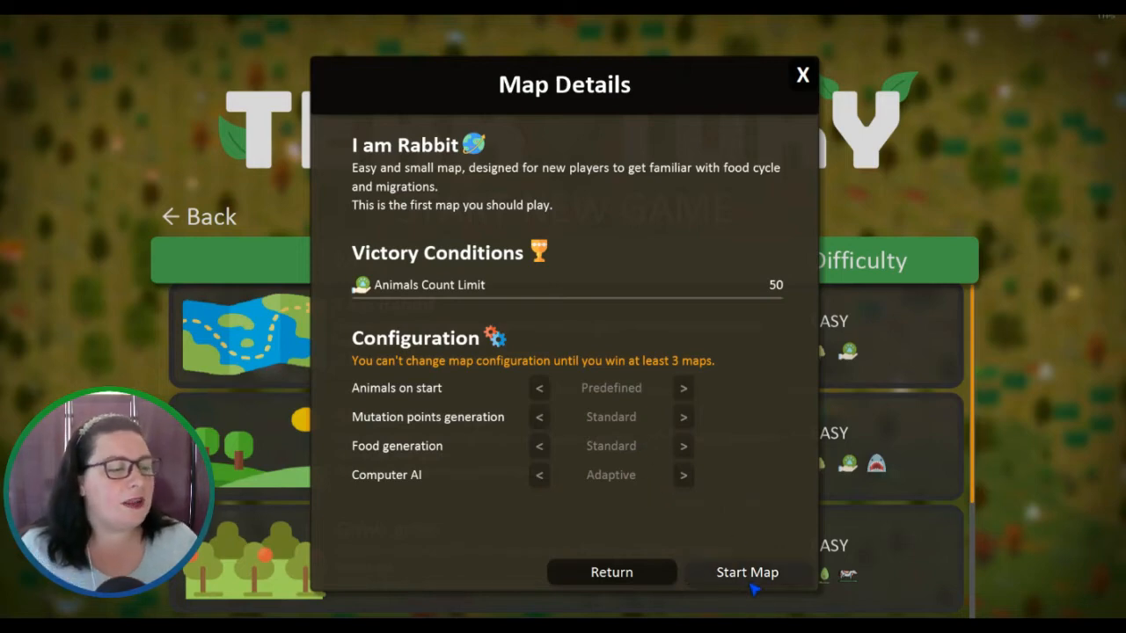
# - Start the I am Rabbit map from its Map Details dialog
pyautogui.click(746, 572)
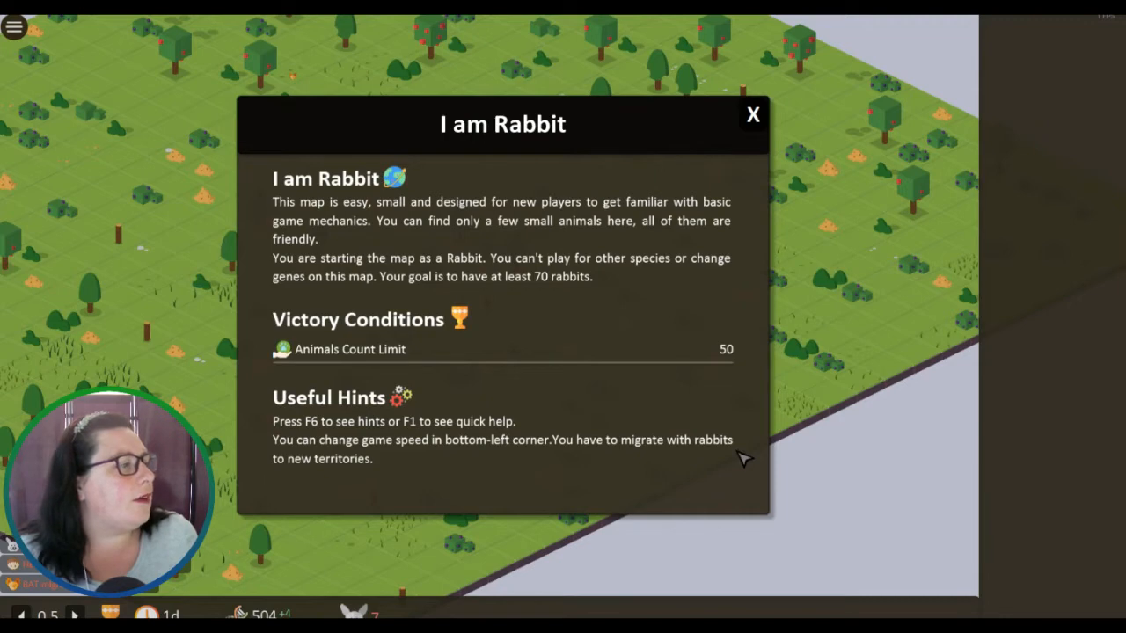
pyautogui.moveTo(370, 255)
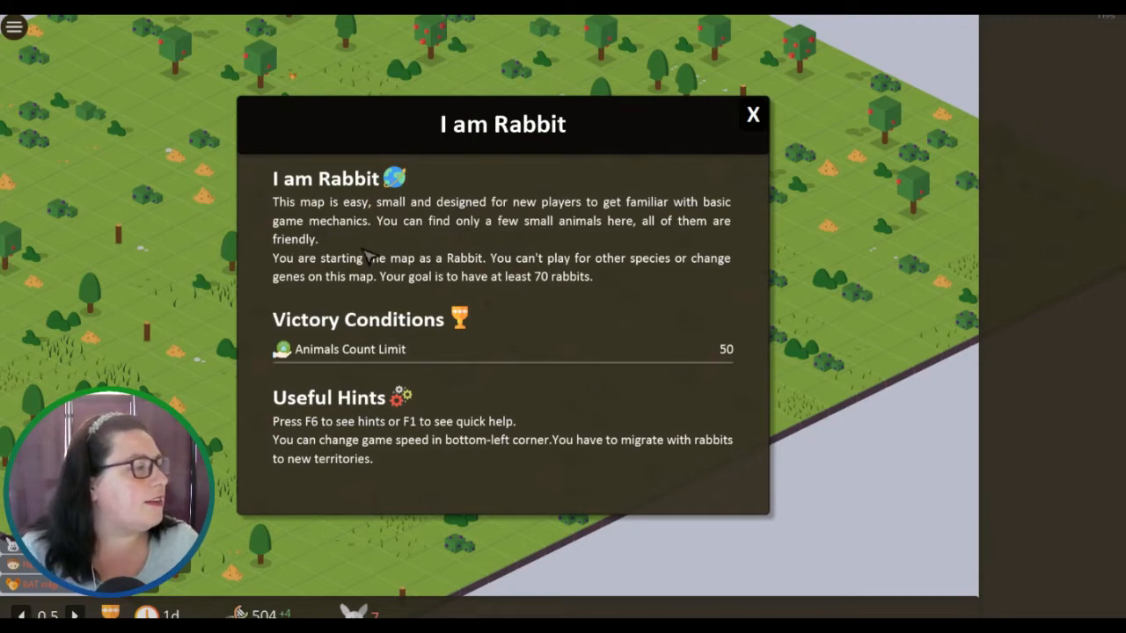
pyautogui.moveTo(521, 297)
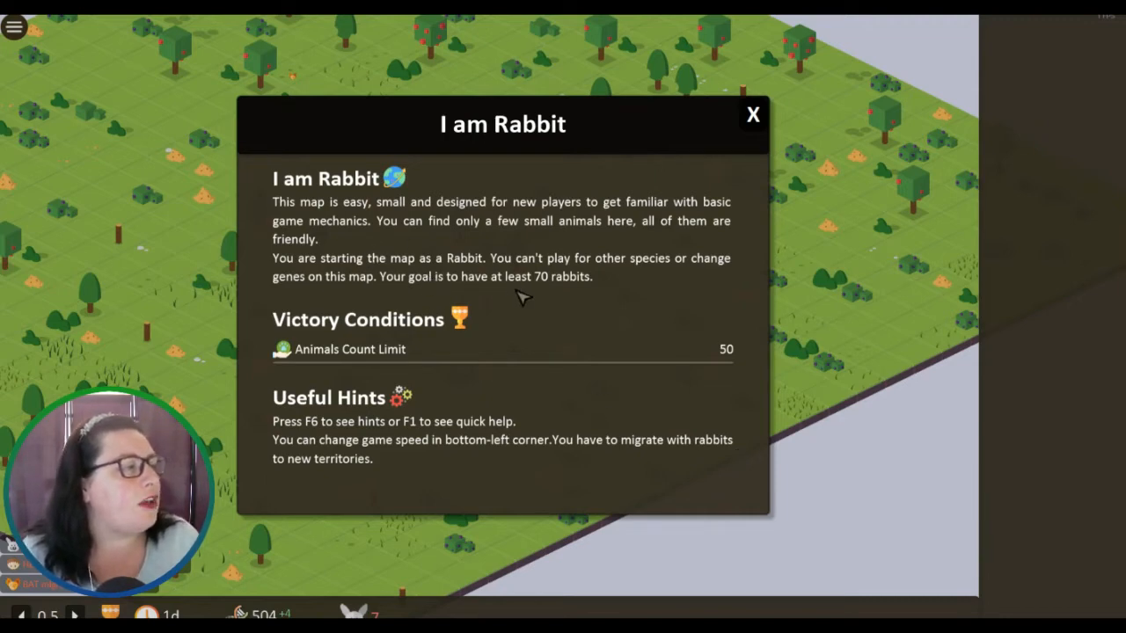
pyautogui.moveTo(546, 295)
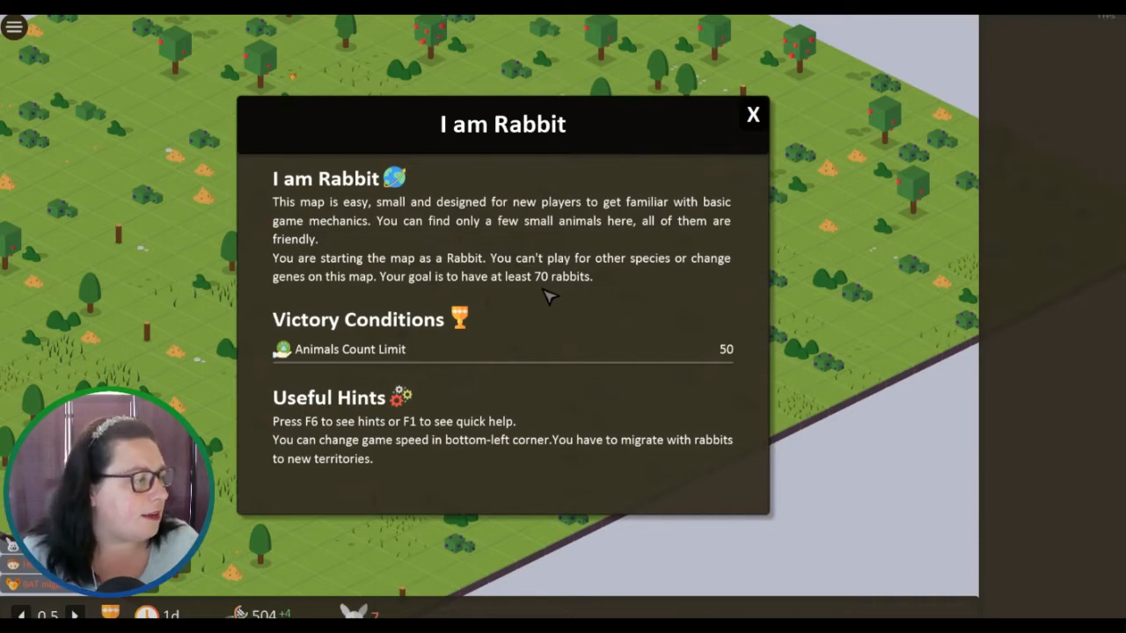
pyautogui.moveTo(352, 325)
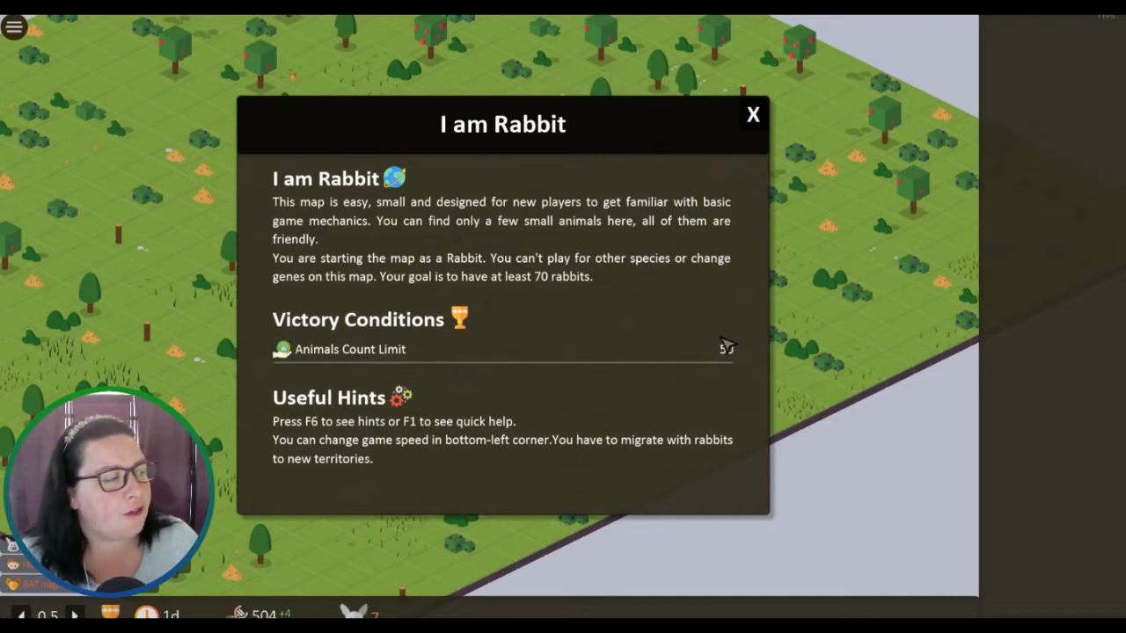
pyautogui.moveTo(704, 302)
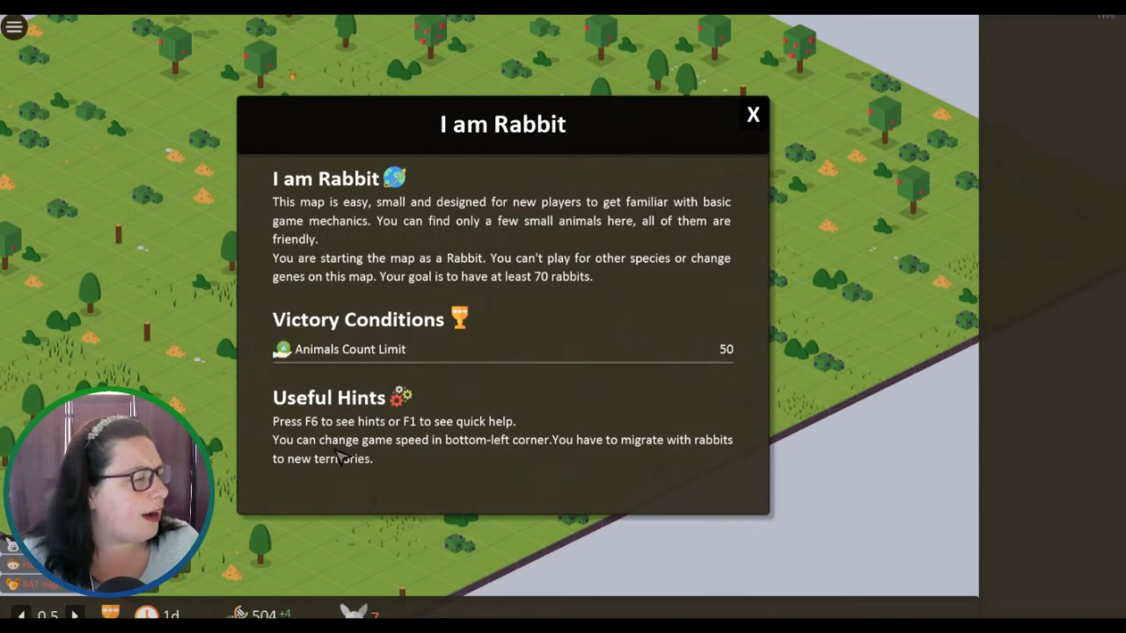
pyautogui.moveTo(489, 490)
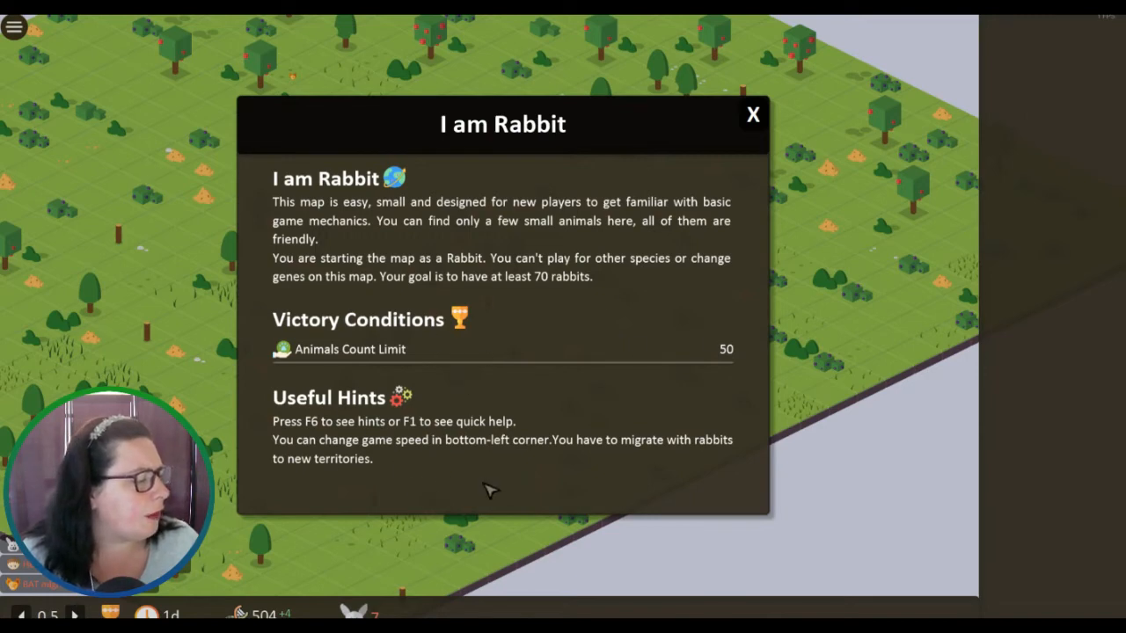
pyautogui.moveTo(584, 298)
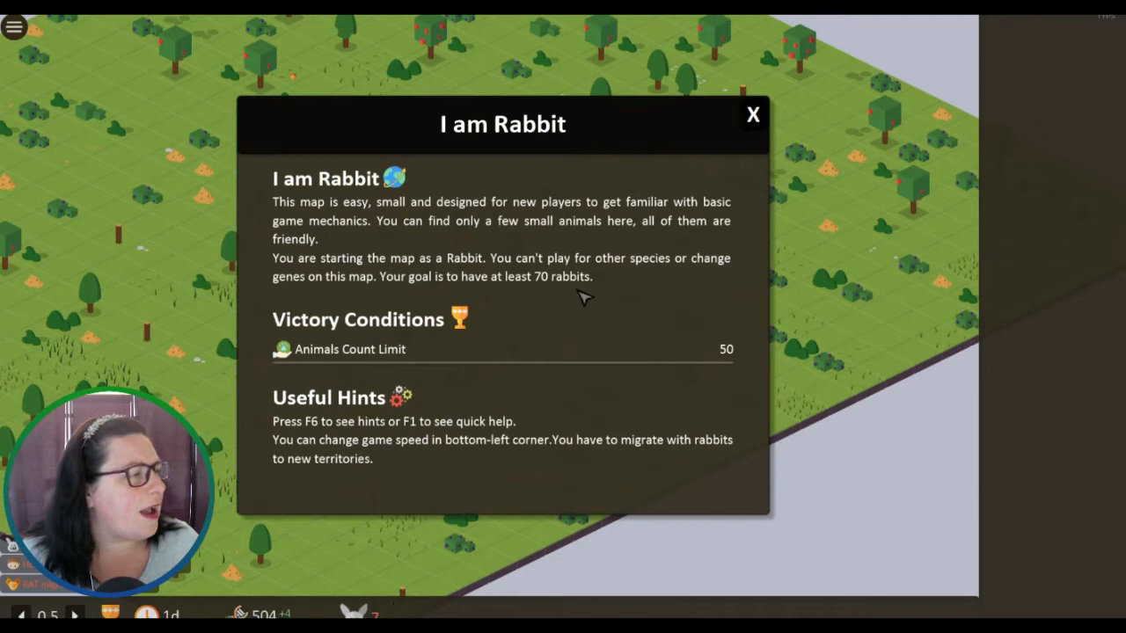
pyautogui.moveTo(331, 354)
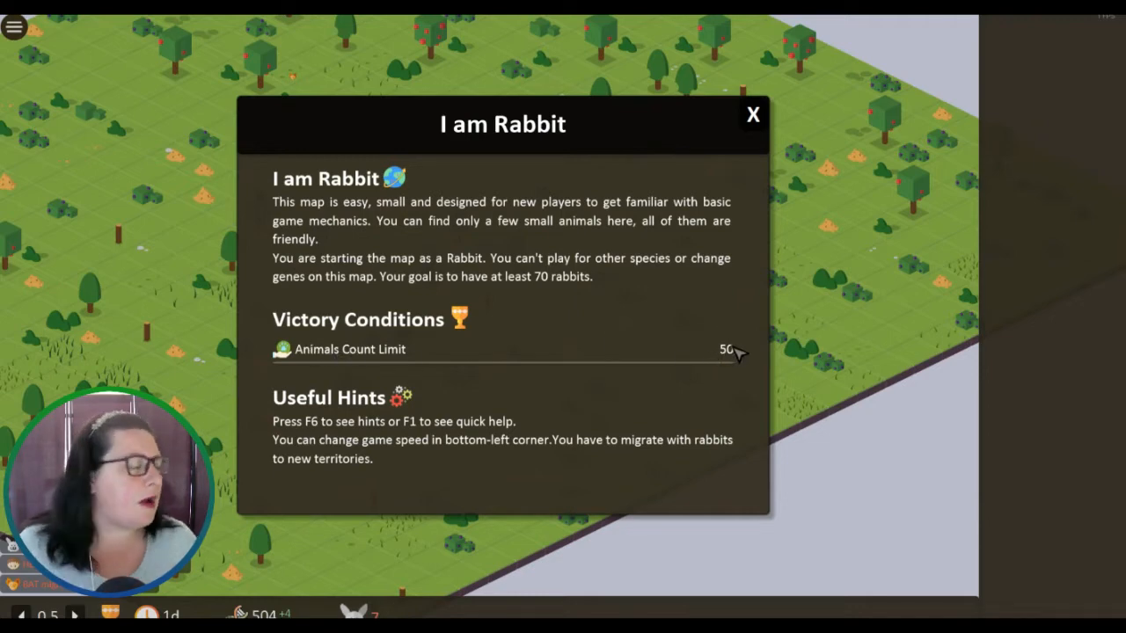
pyautogui.moveTo(742, 352)
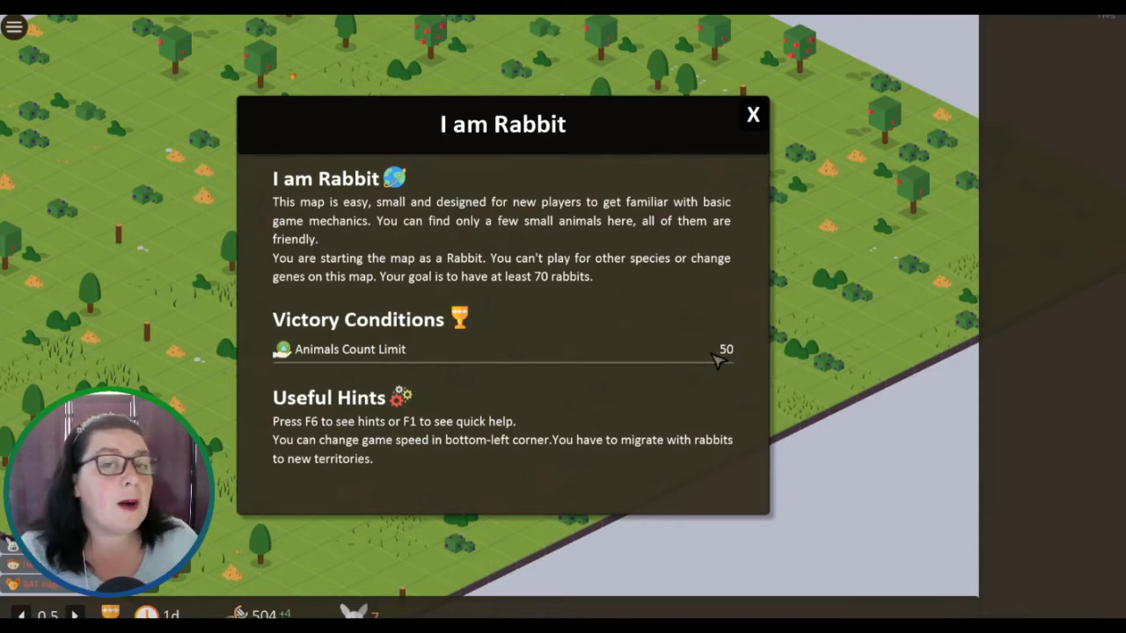
pyautogui.moveTo(704, 352)
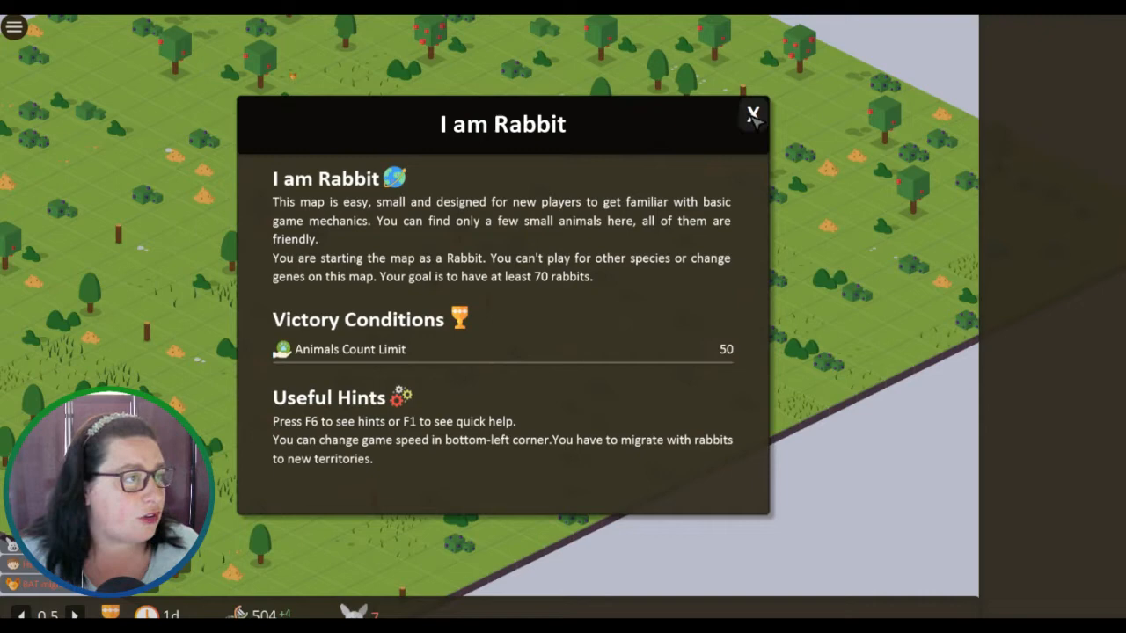
# - Close the I am Rabbit briefing window to reveal the forest map
pyautogui.click(753, 114)
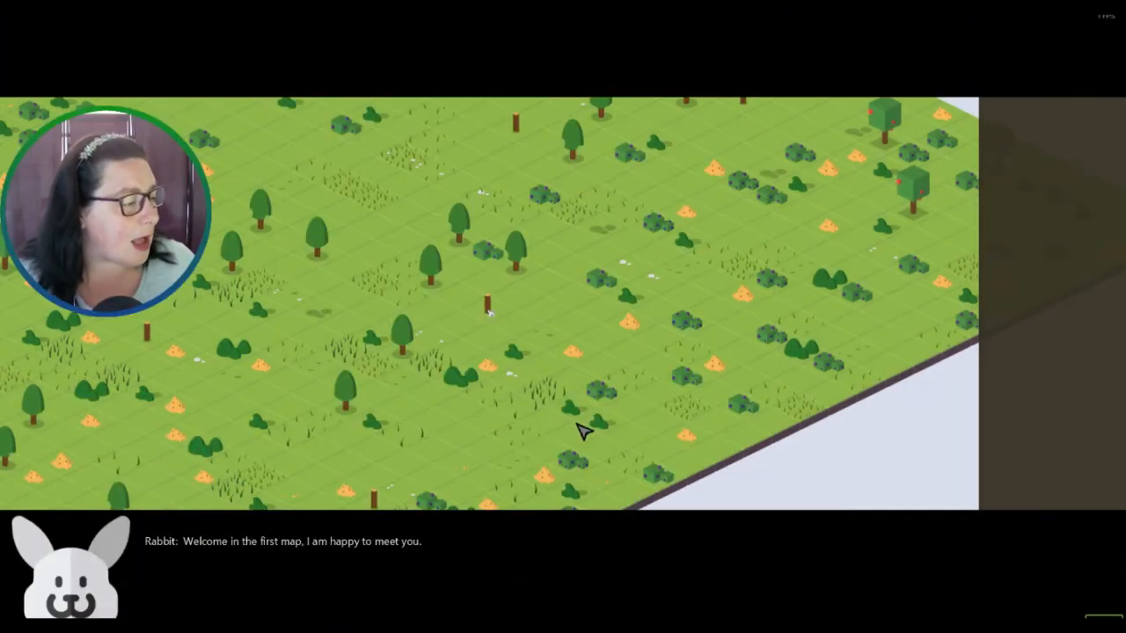
pyautogui.moveTo(905, 543)
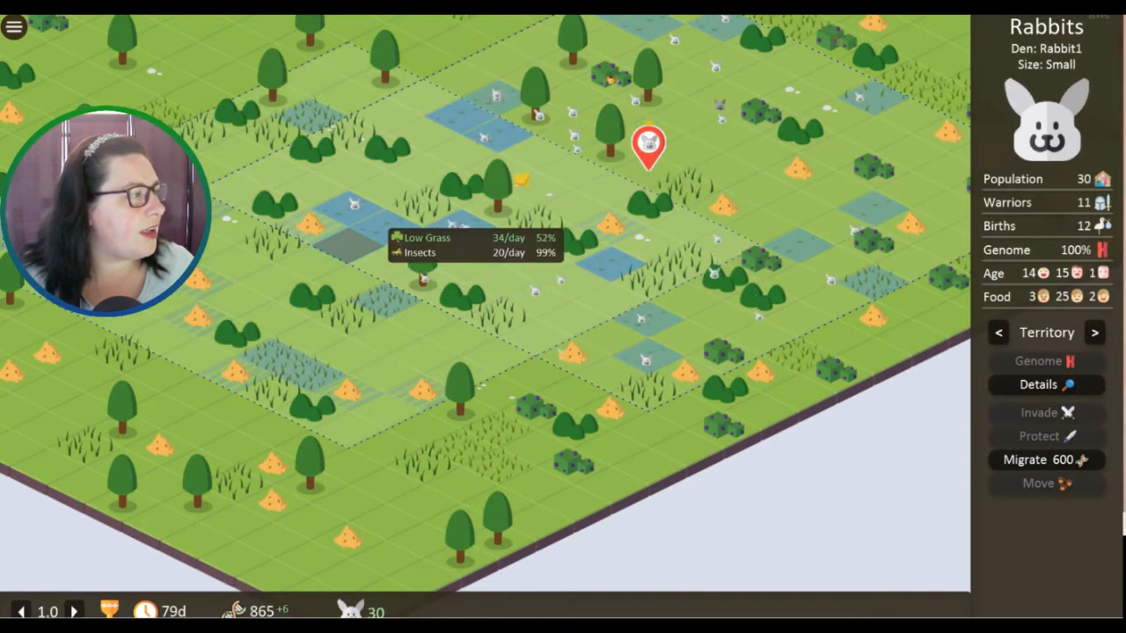
# - Review the migrant lists for the rabbit den and the newly founded den
pyautogui.click(1036, 459)
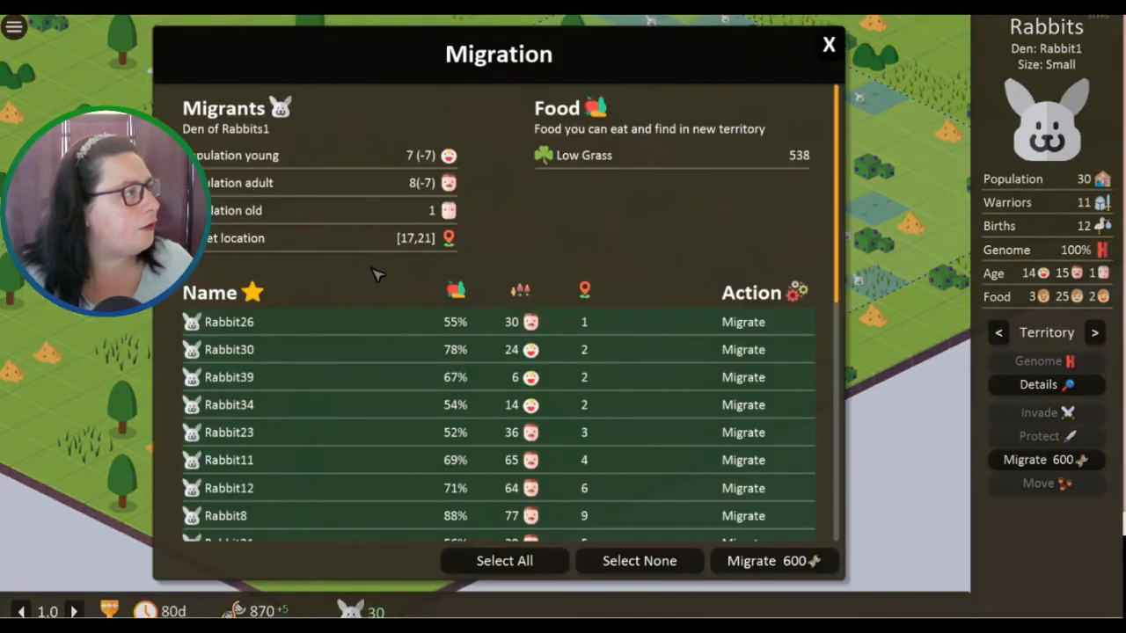
pyautogui.scroll(-3)
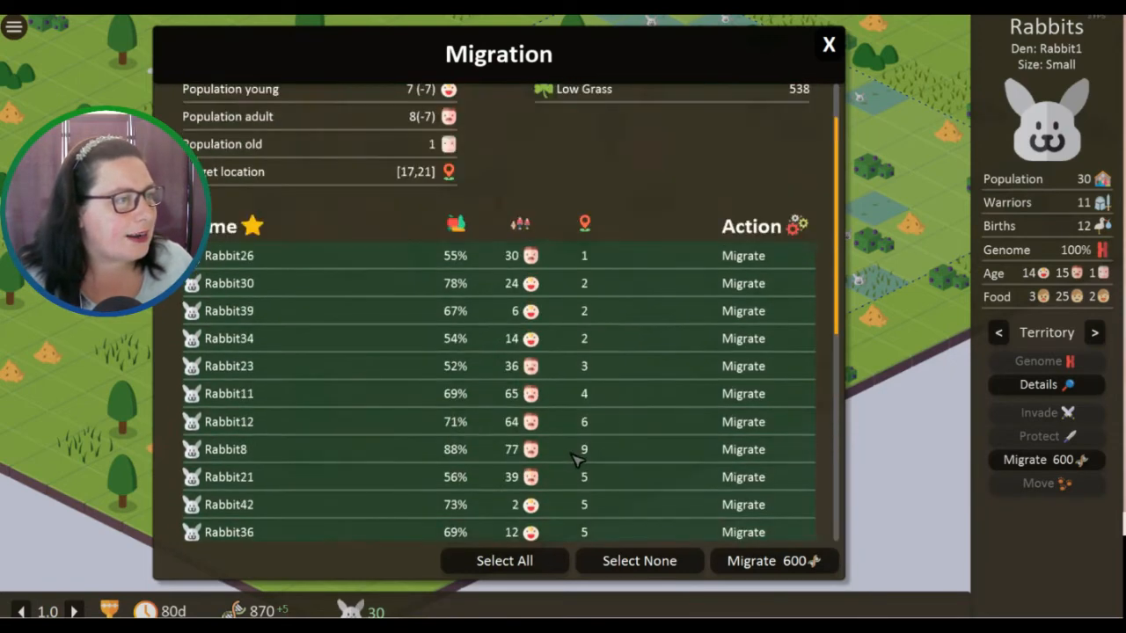
pyautogui.scroll(3)
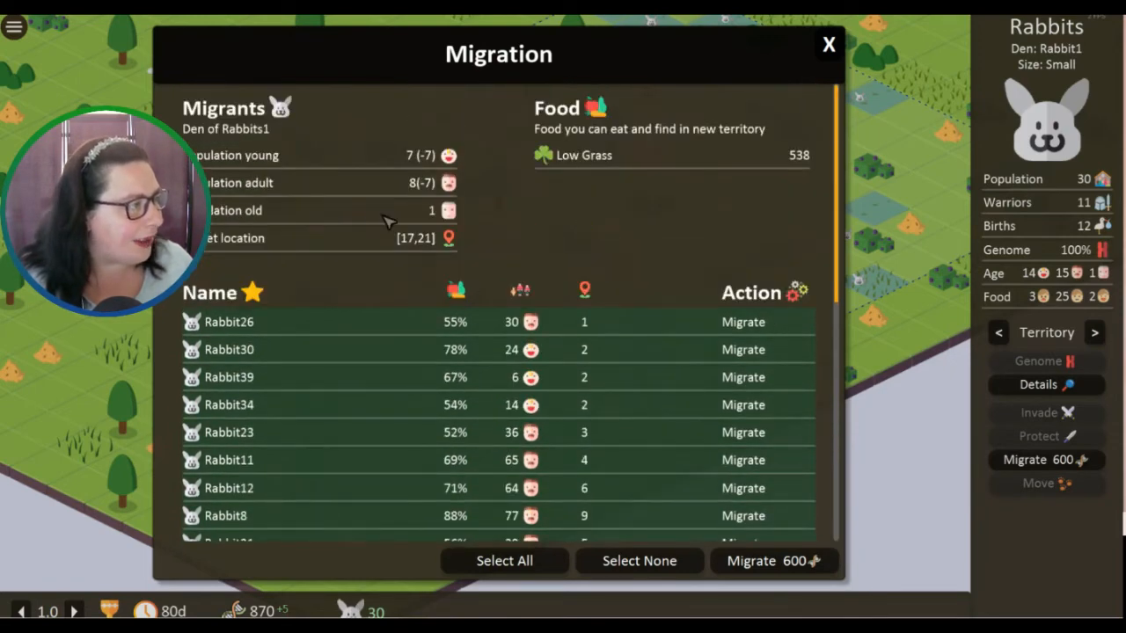
pyautogui.moveTo(607, 150)
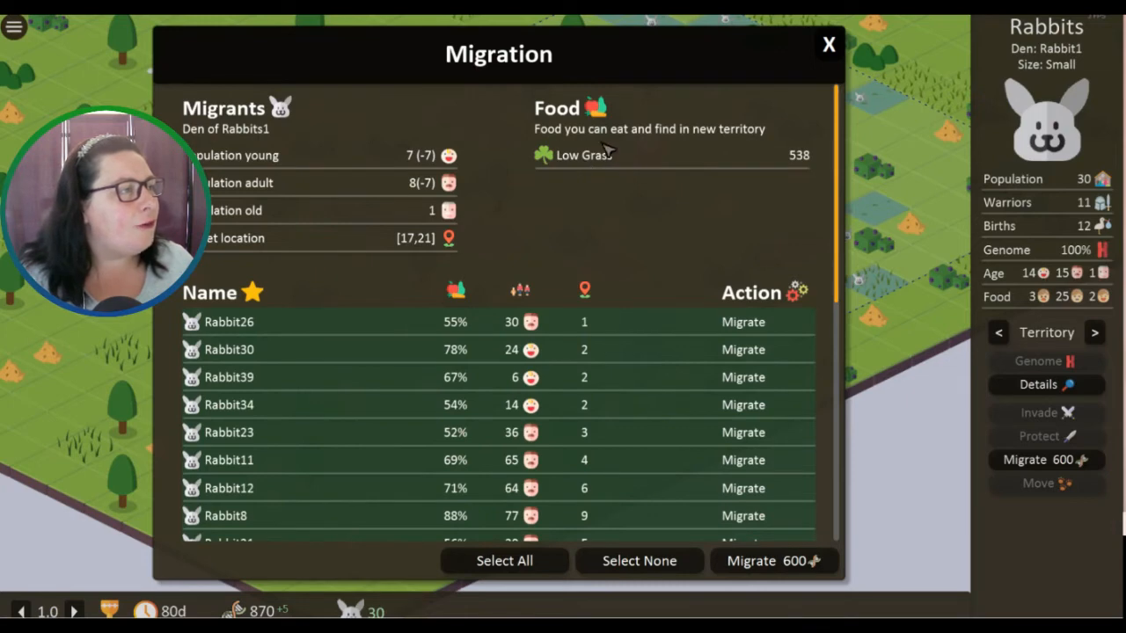
pyautogui.moveTo(689, 143)
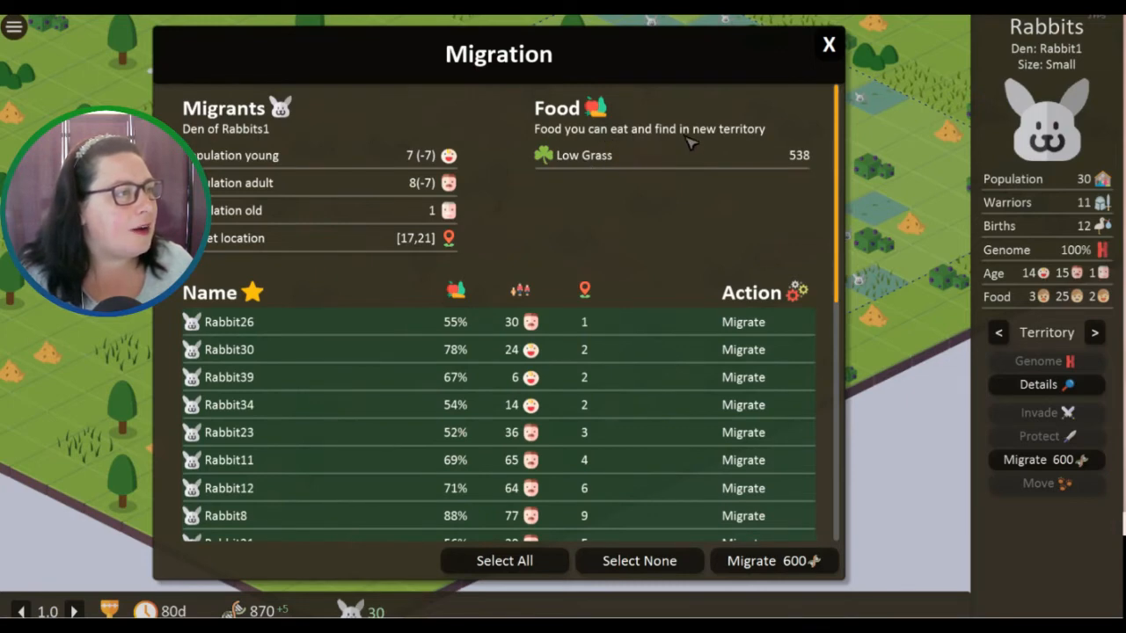
pyautogui.moveTo(795, 167)
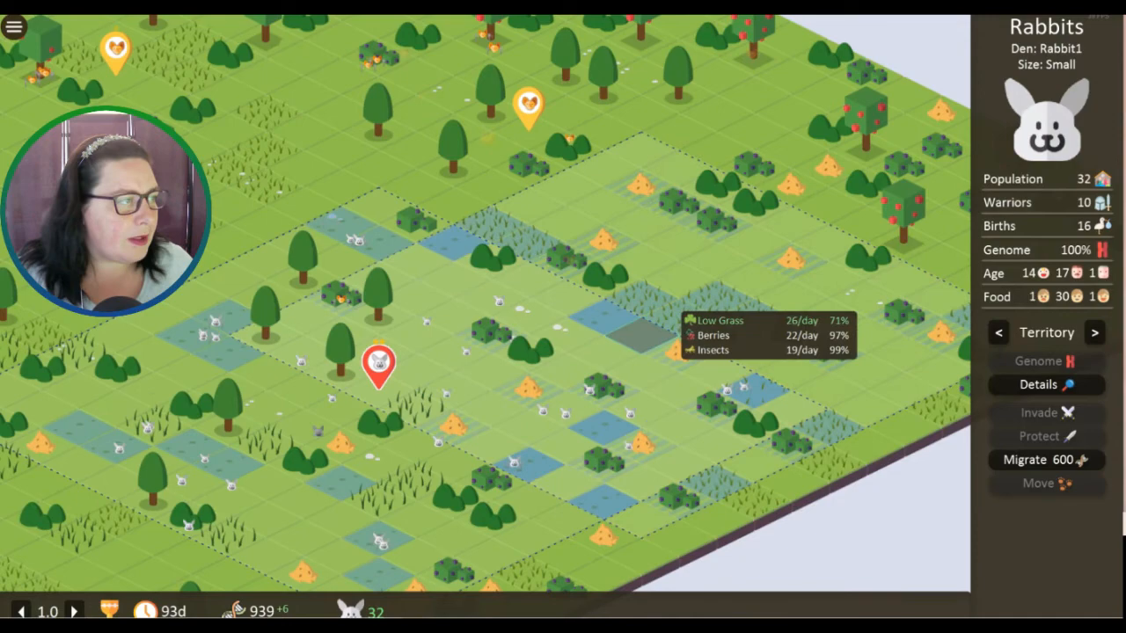
pyautogui.click(1035, 459)
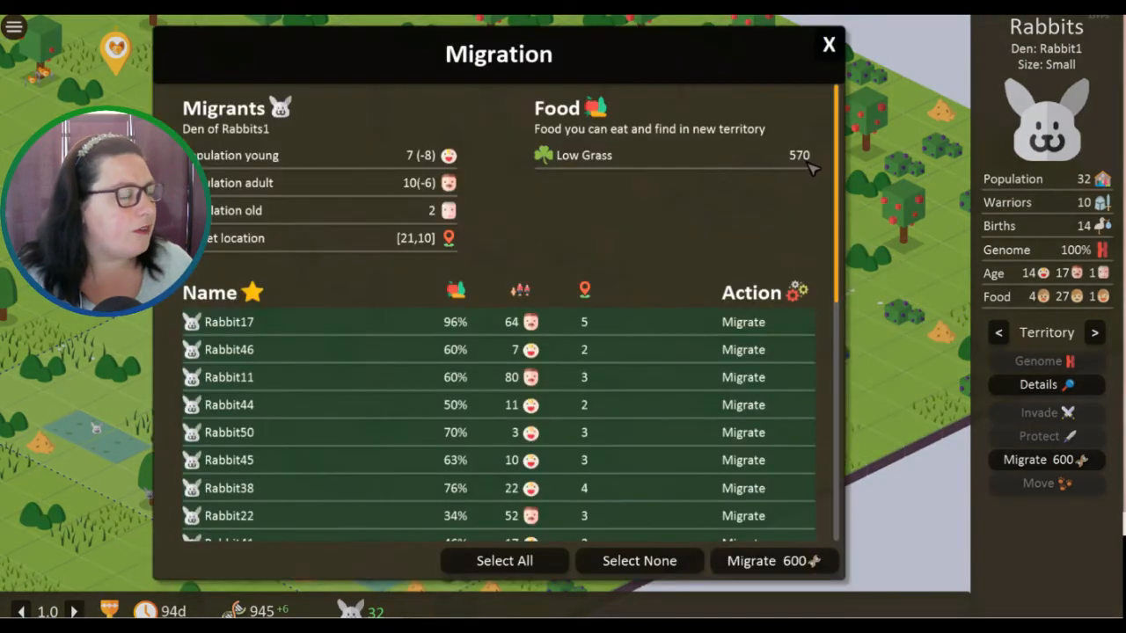
pyautogui.scroll(-3)
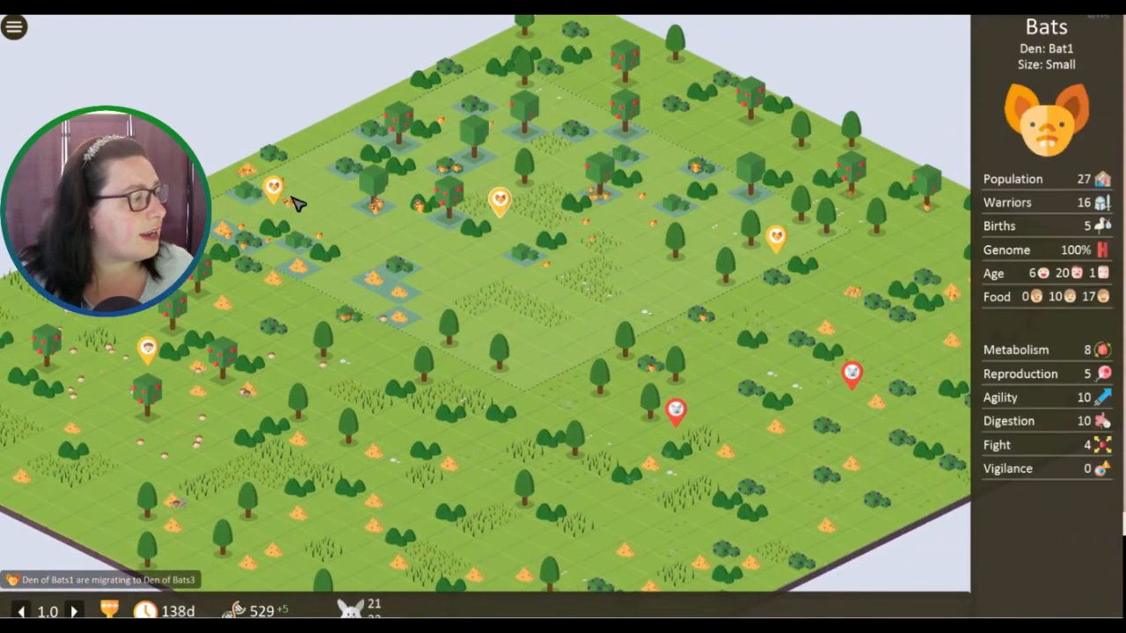
# - Inspect the forest tile and the Rabbit2 den until victory is declared on day 155
pyautogui.click(747, 273)
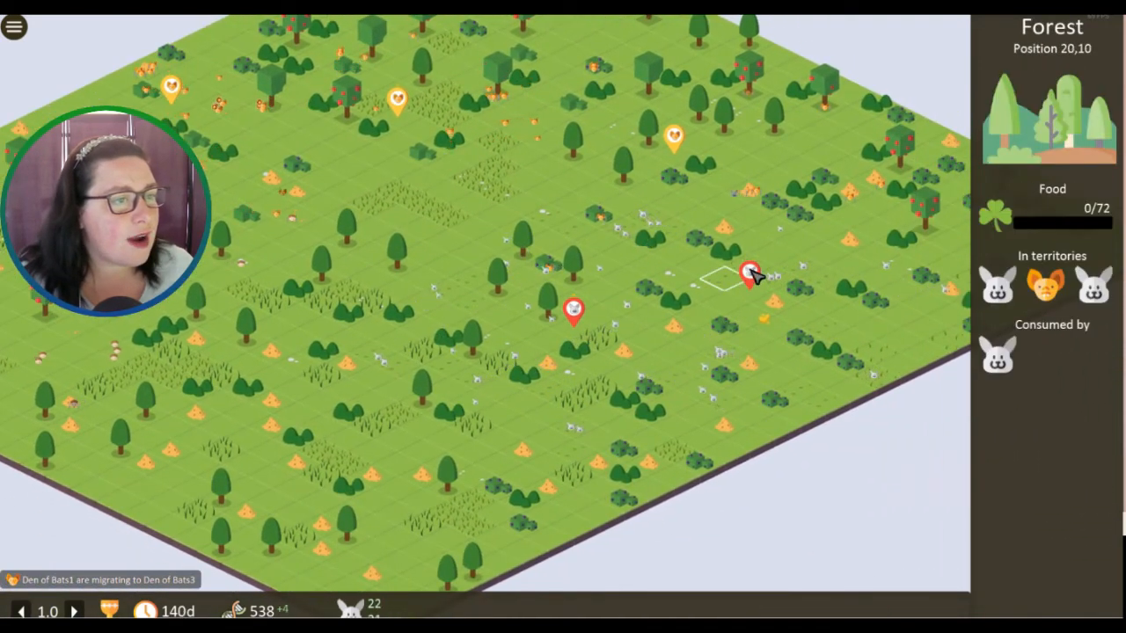
pyautogui.click(749, 272)
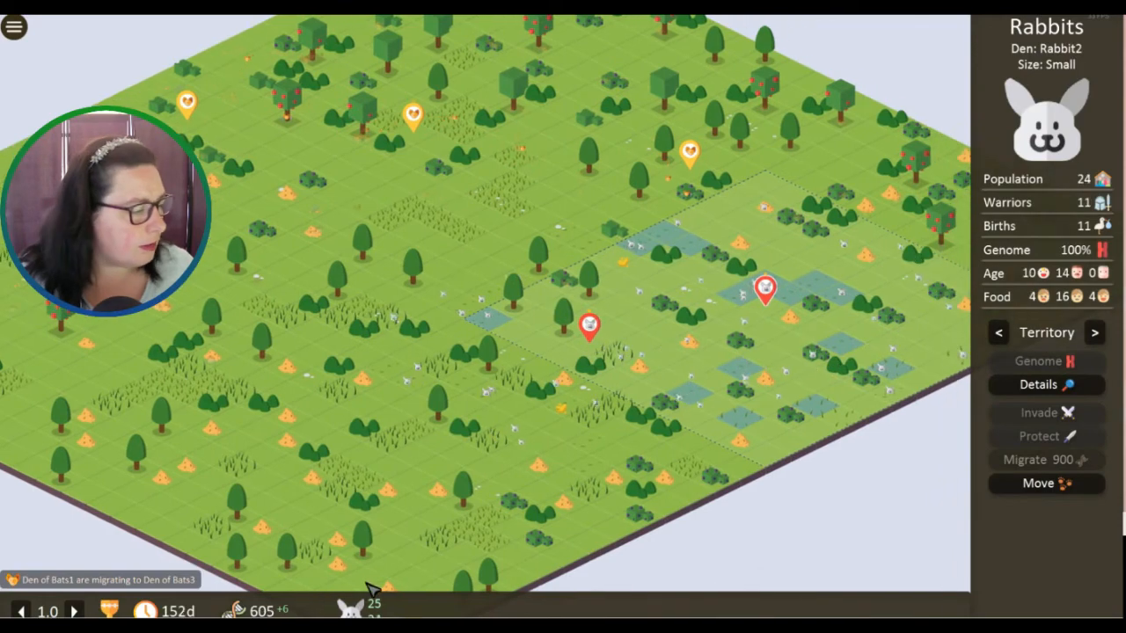
pyautogui.click(999, 333)
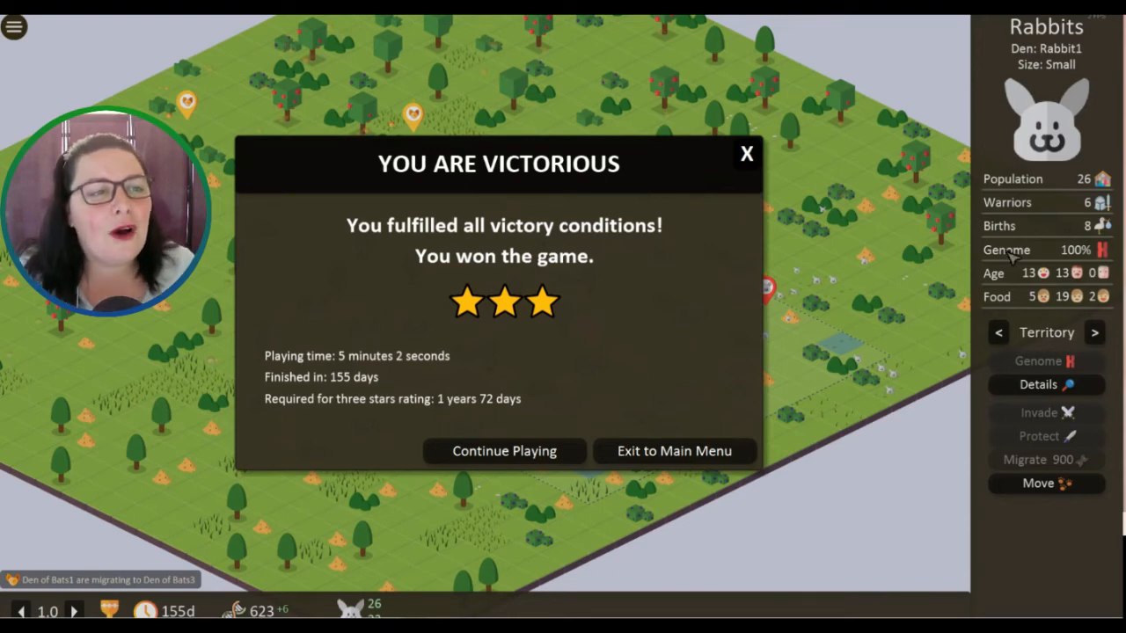
pyautogui.moveTo(1011, 313)
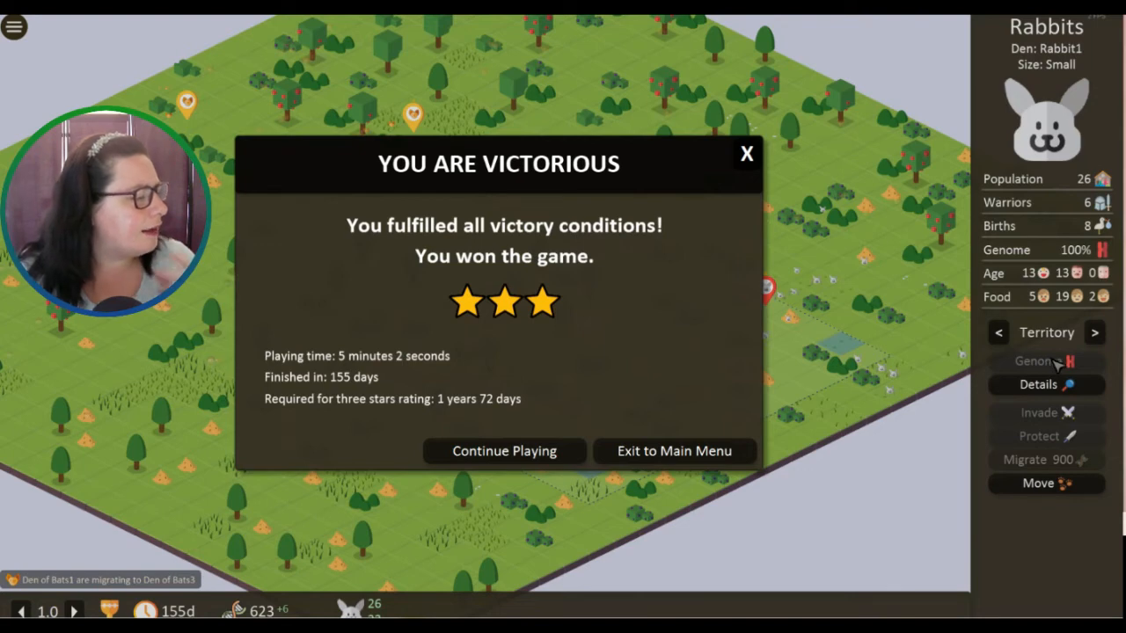
pyautogui.moveTo(514, 271)
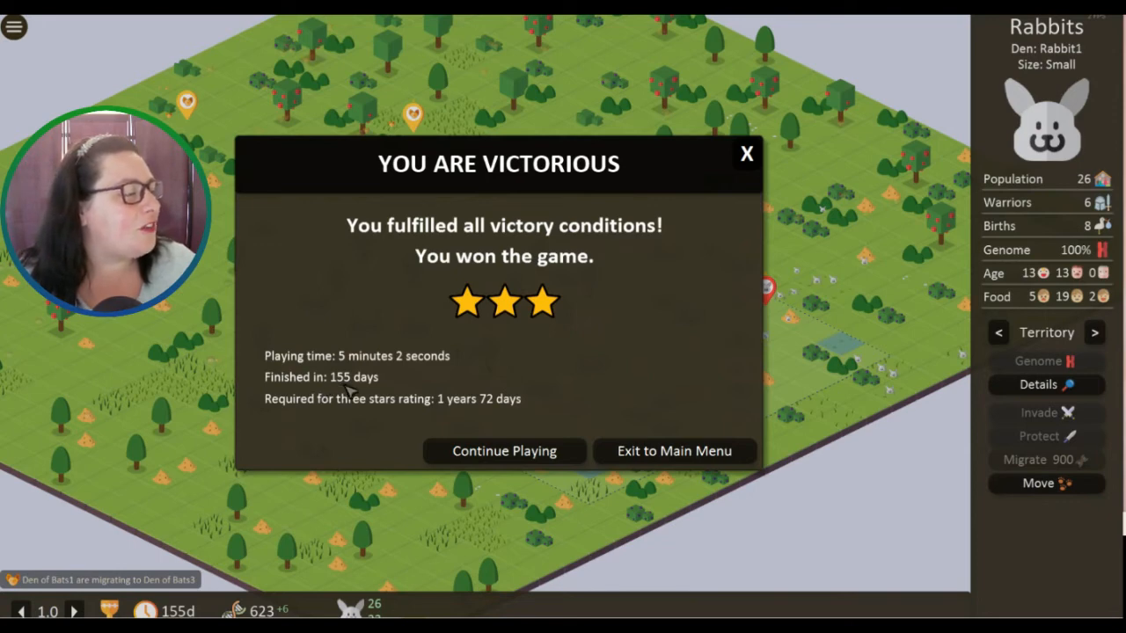
pyautogui.moveTo(308, 430)
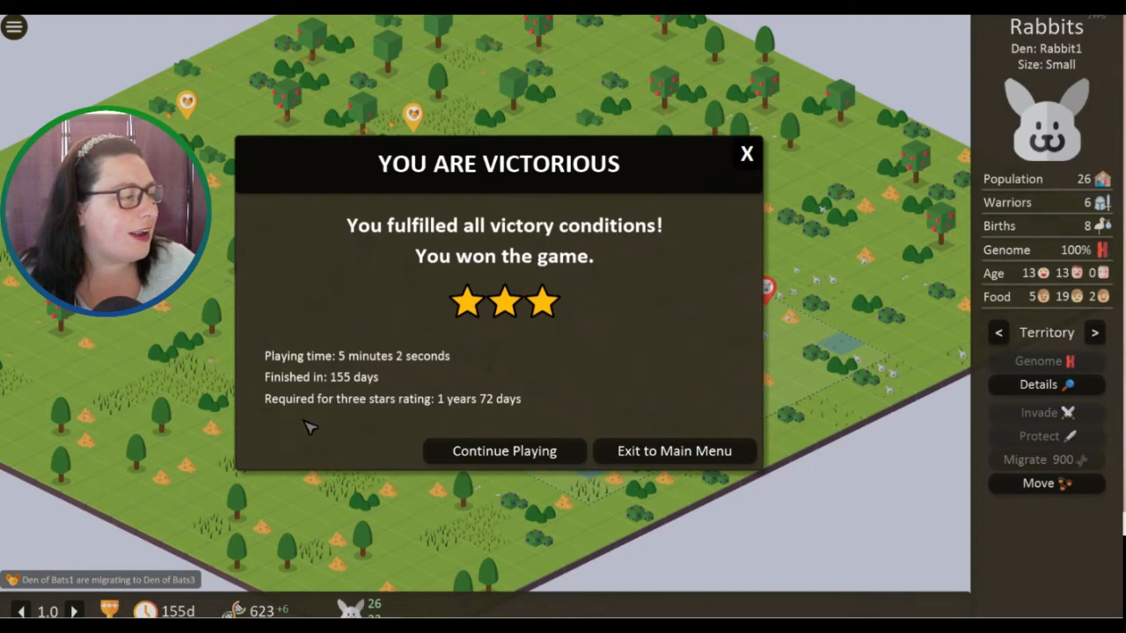
pyautogui.moveTo(425, 431)
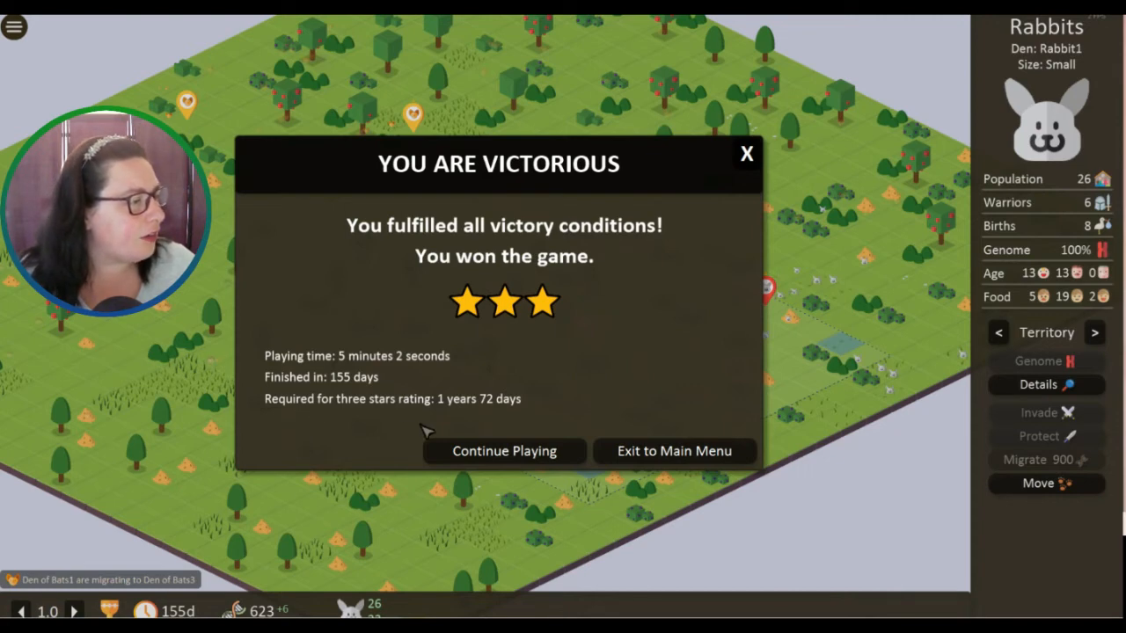
pyautogui.moveTo(689, 348)
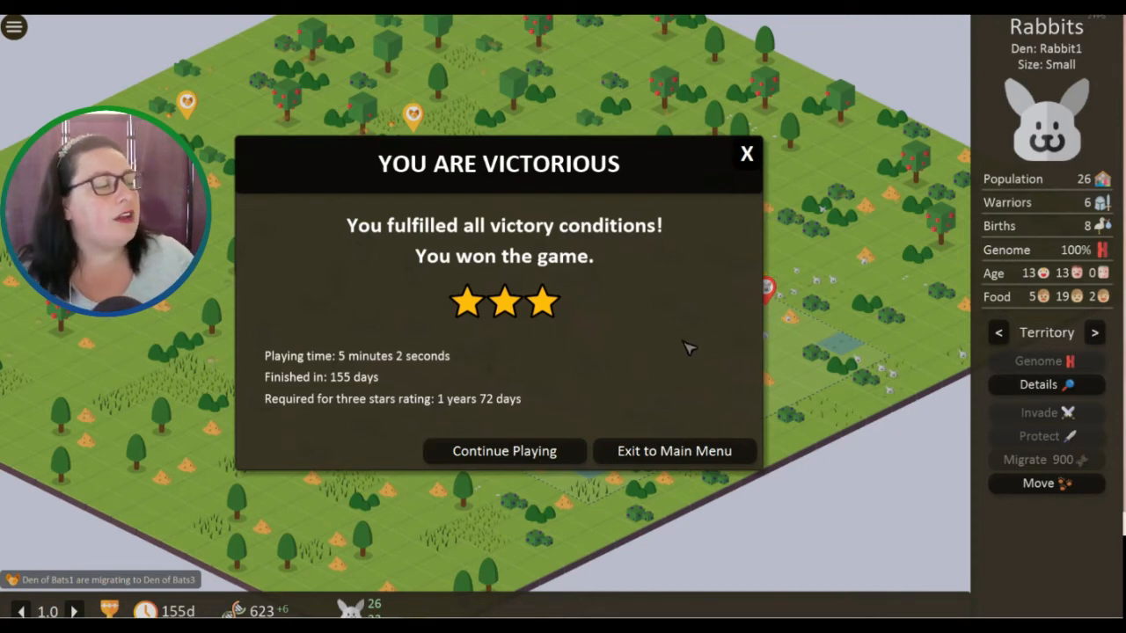
pyautogui.moveTo(540, 408)
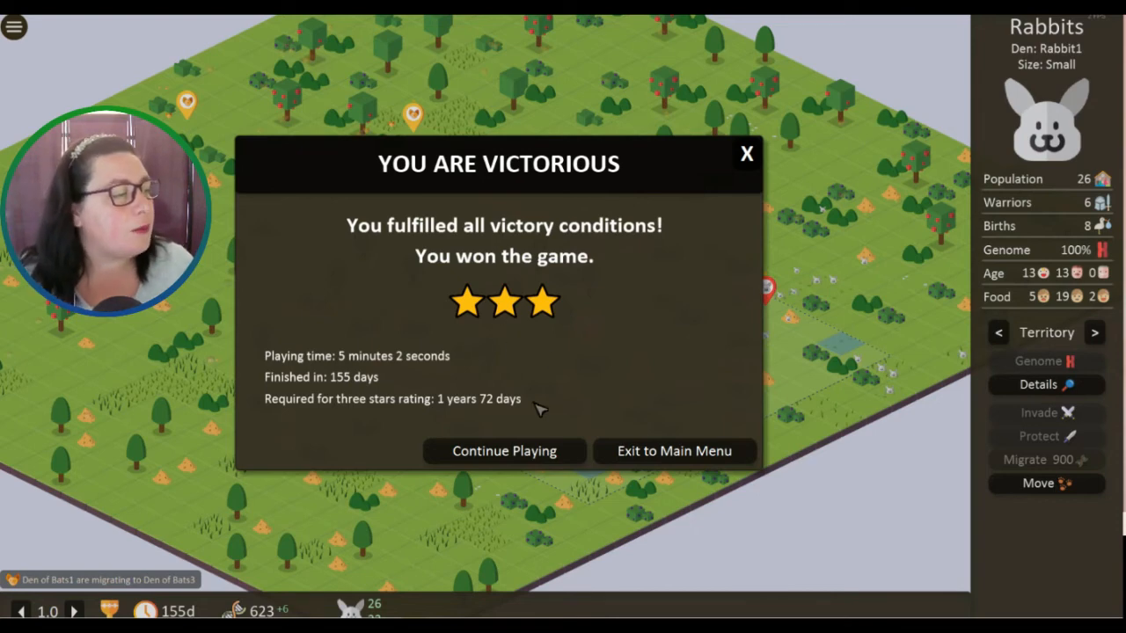
# - Choose Continue Playing to dismiss the victory screen
pyautogui.click(504, 451)
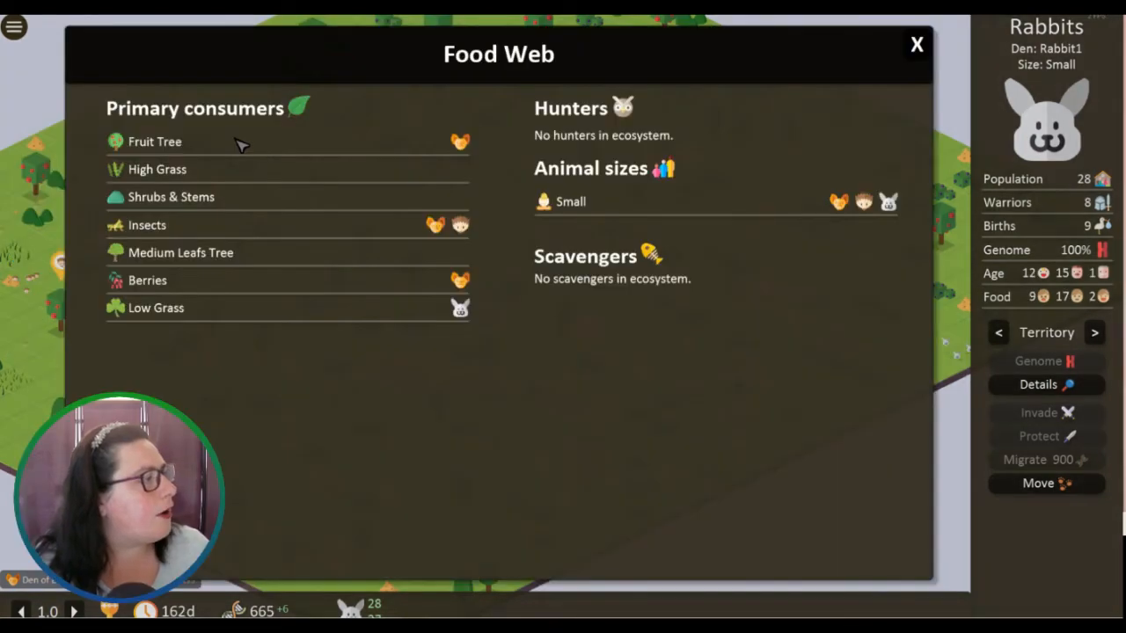
pyautogui.moveTo(460, 140)
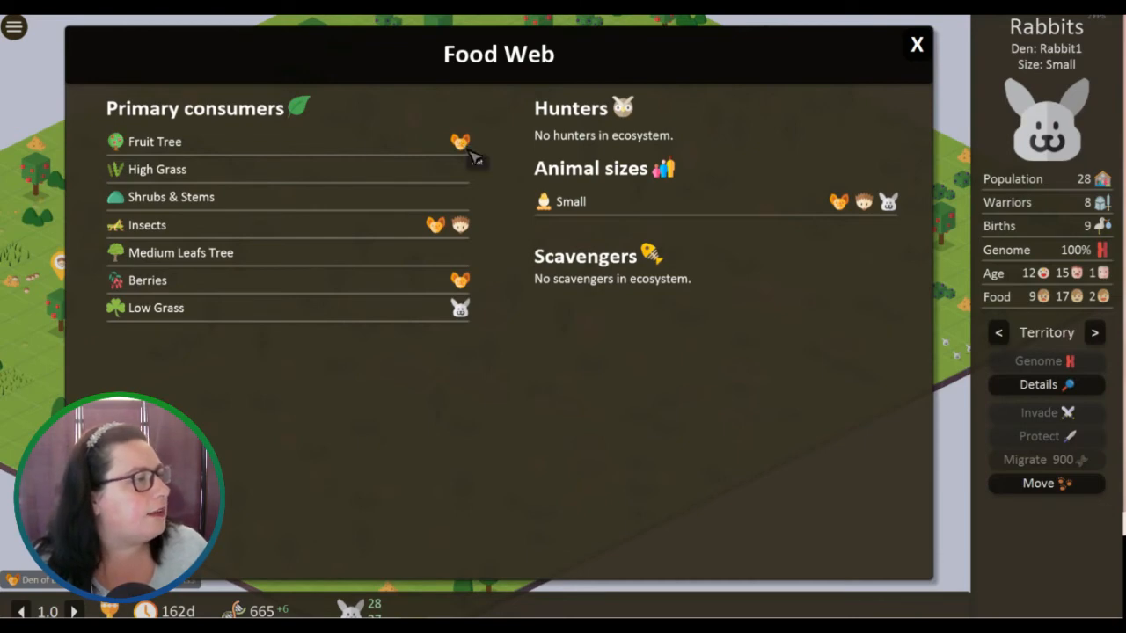
pyautogui.moveTo(449, 236)
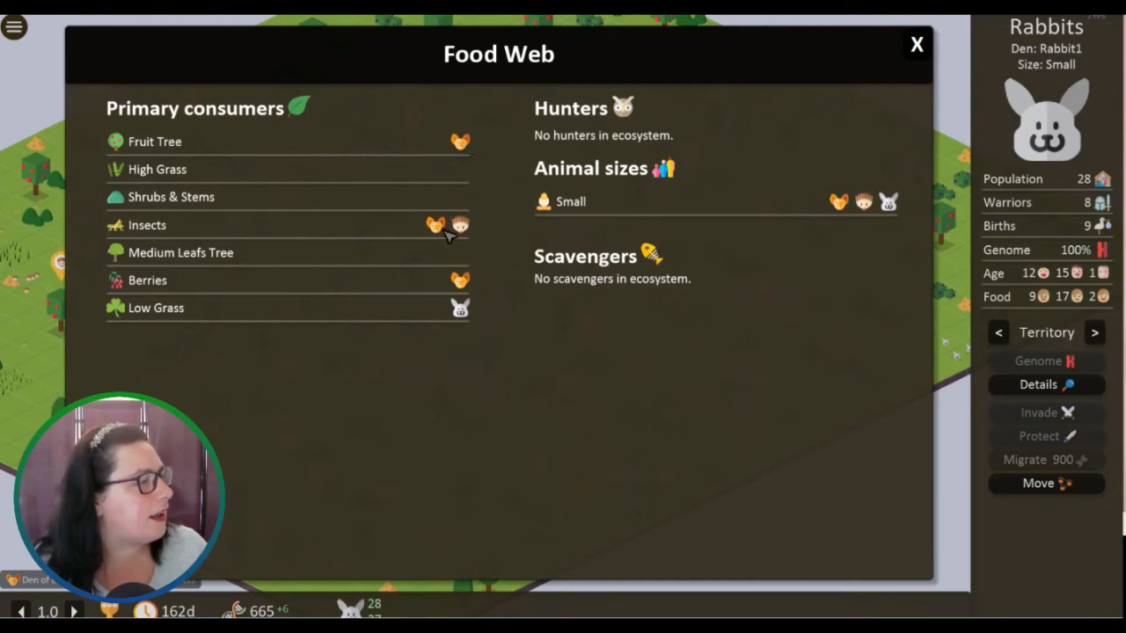
pyautogui.moveTo(431, 296)
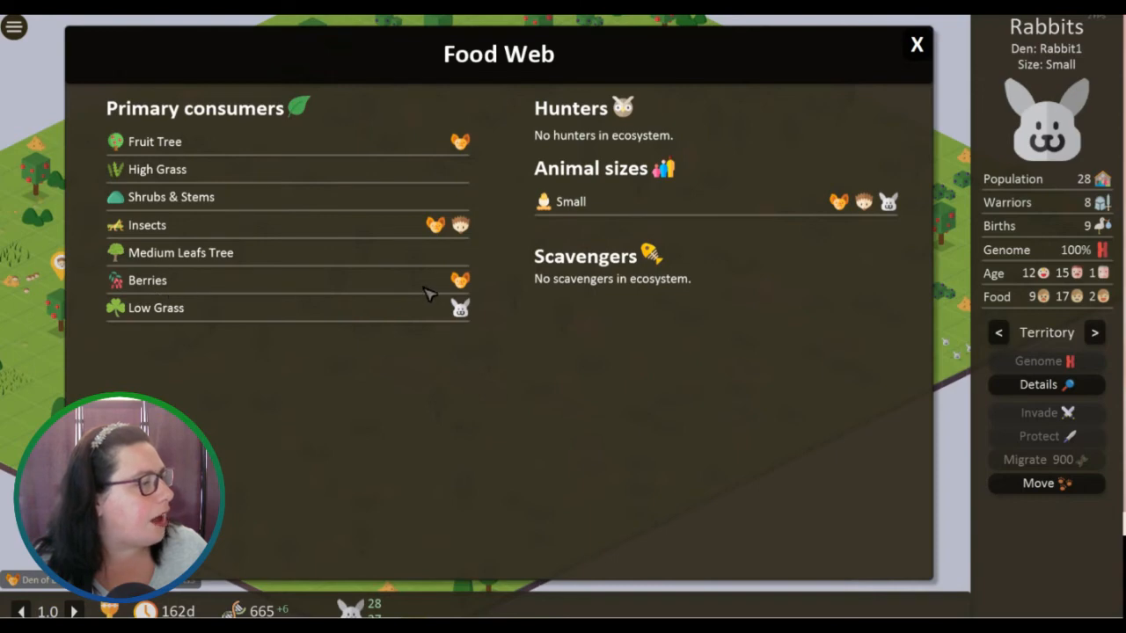
pyautogui.moveTo(457, 306)
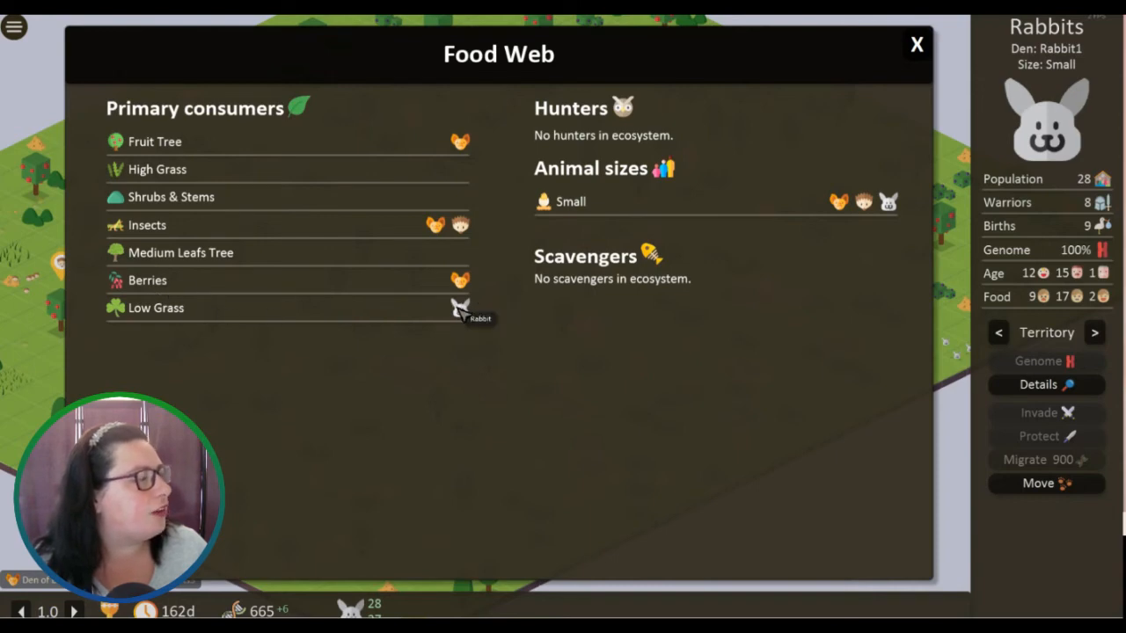
pyautogui.moveTo(649, 198)
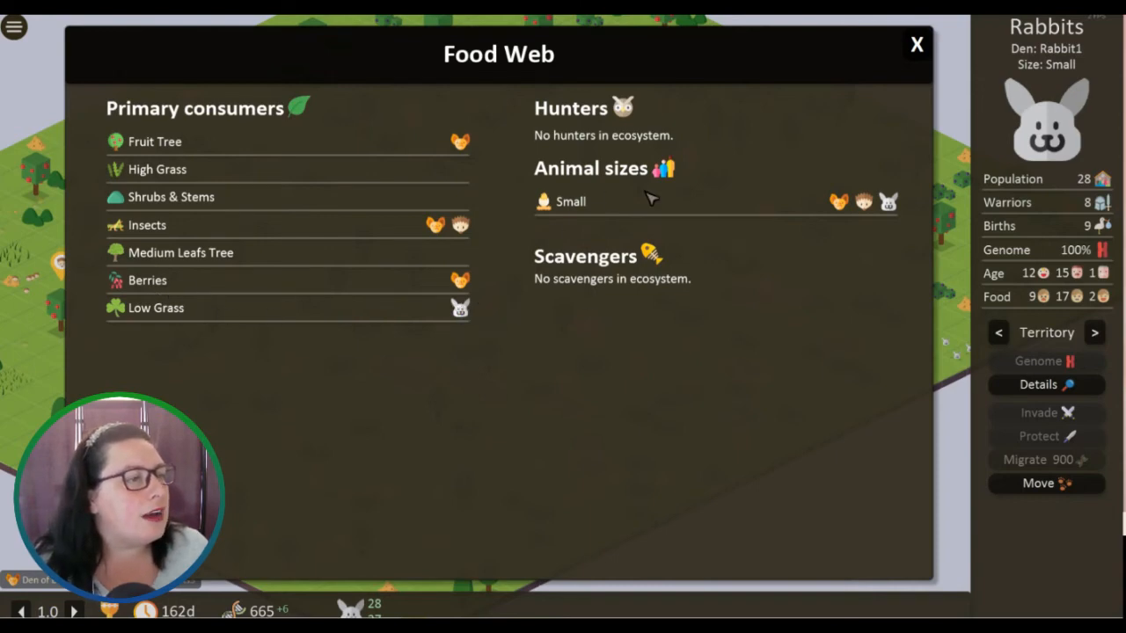
pyautogui.moveTo(590, 281)
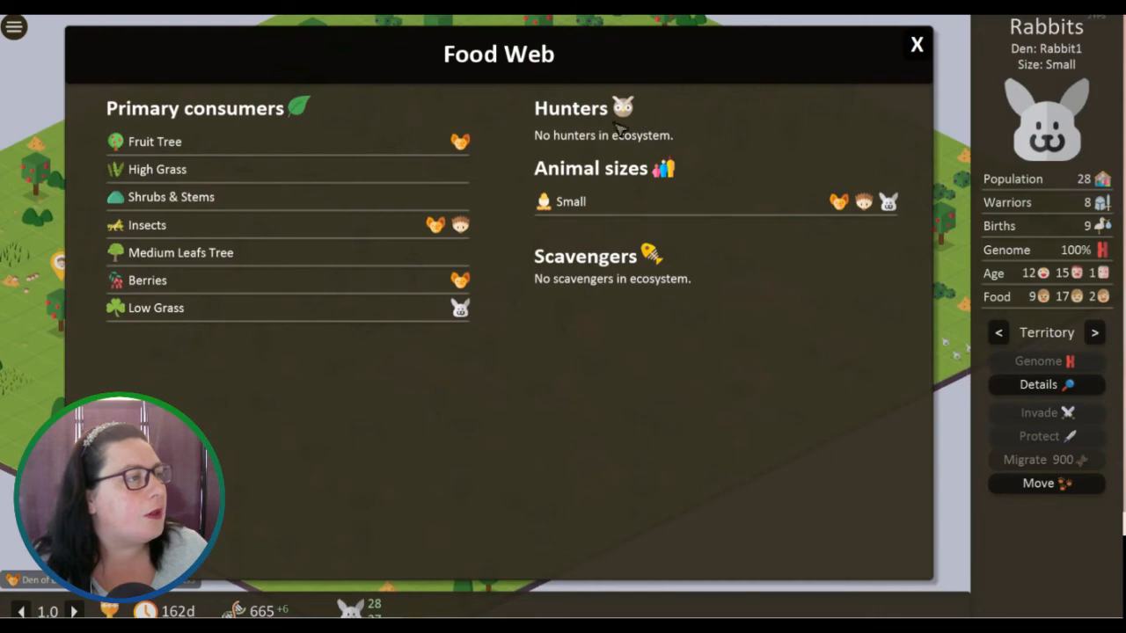
pyautogui.moveTo(813, 72)
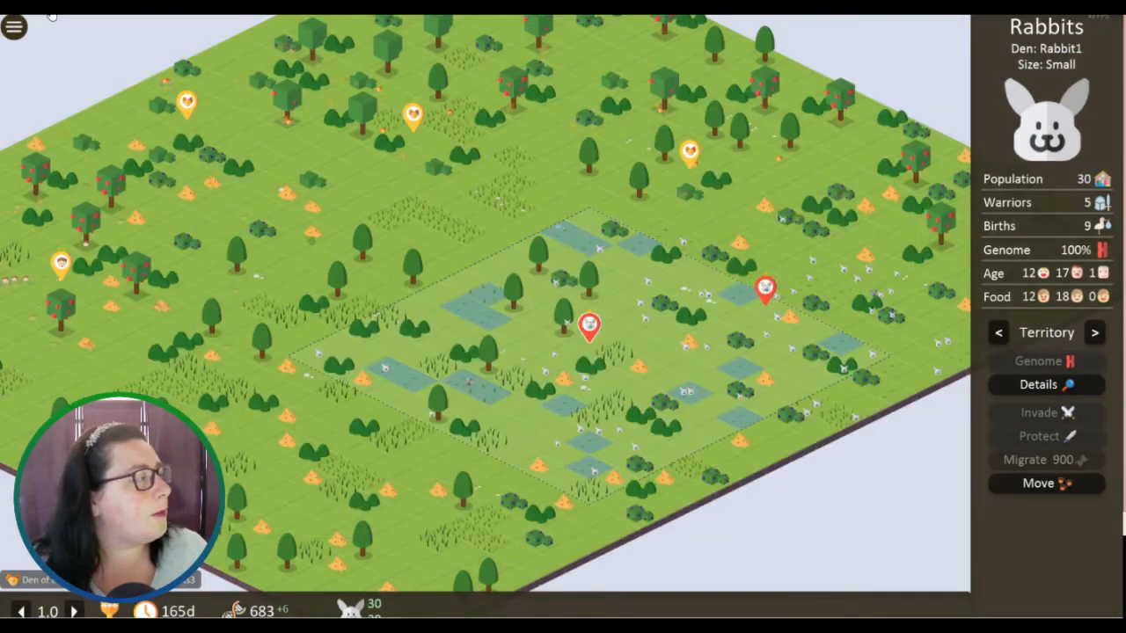
# - Check the Leaderboard (Bat 64, Rabbit 56, Hedgehog 41), then bring up the Game Menu
pyautogui.click(14, 27)
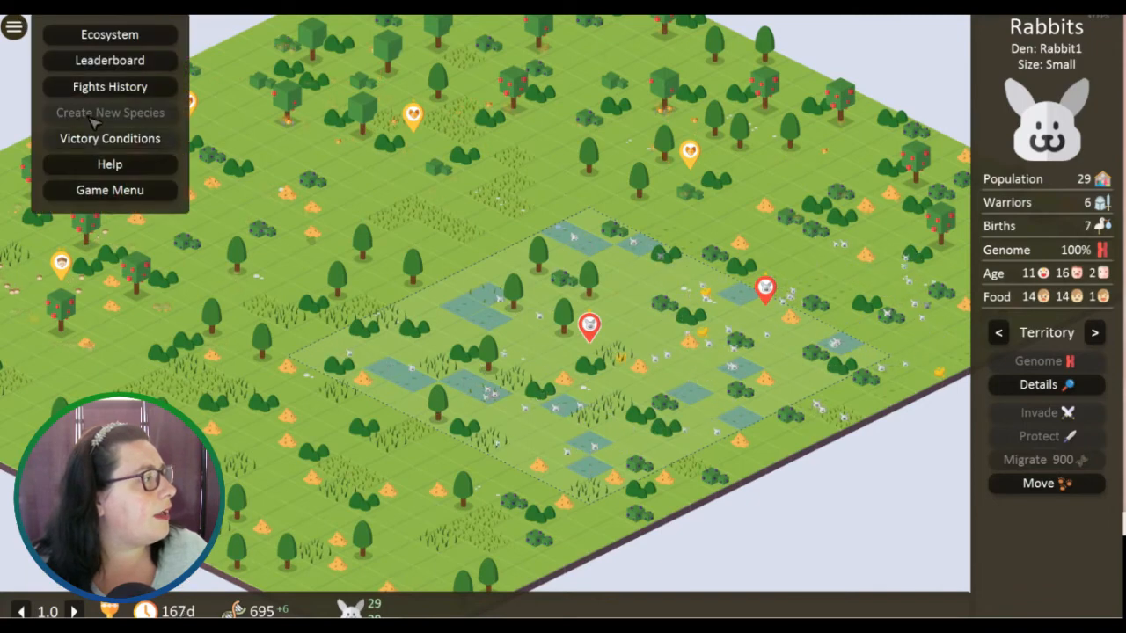
pyautogui.click(109, 60)
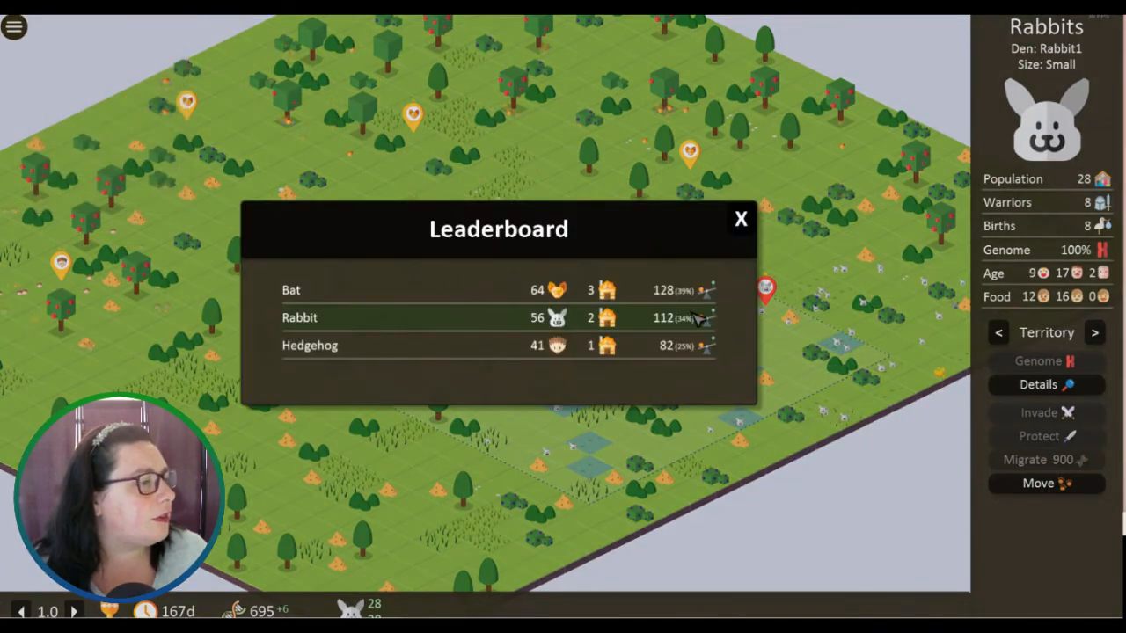
pyautogui.moveTo(756, 316)
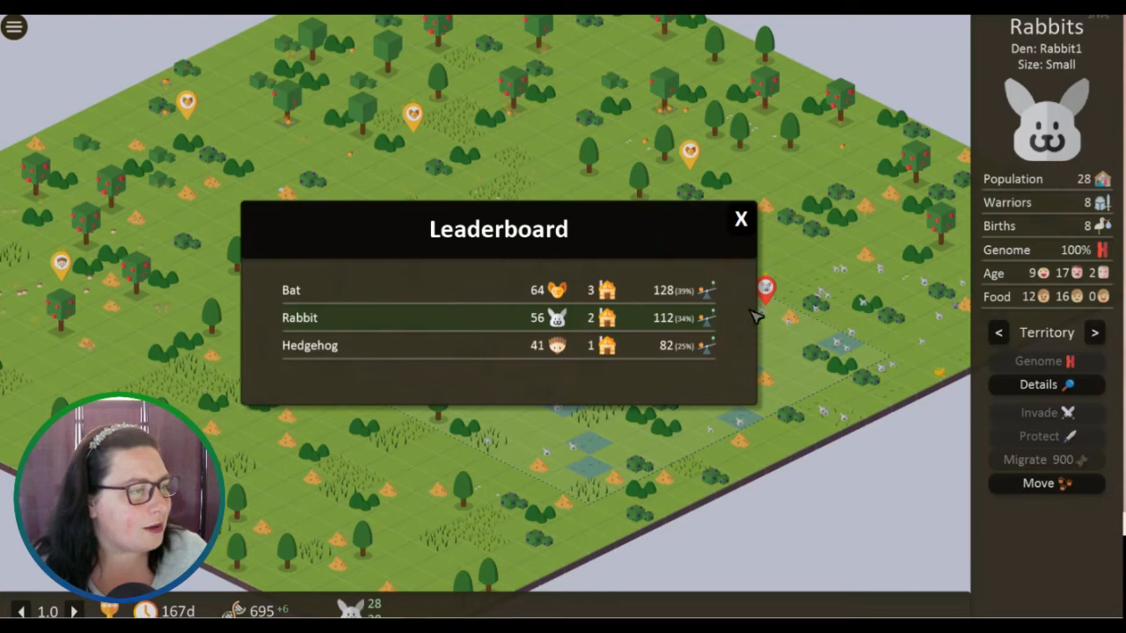
pyautogui.click(14, 27)
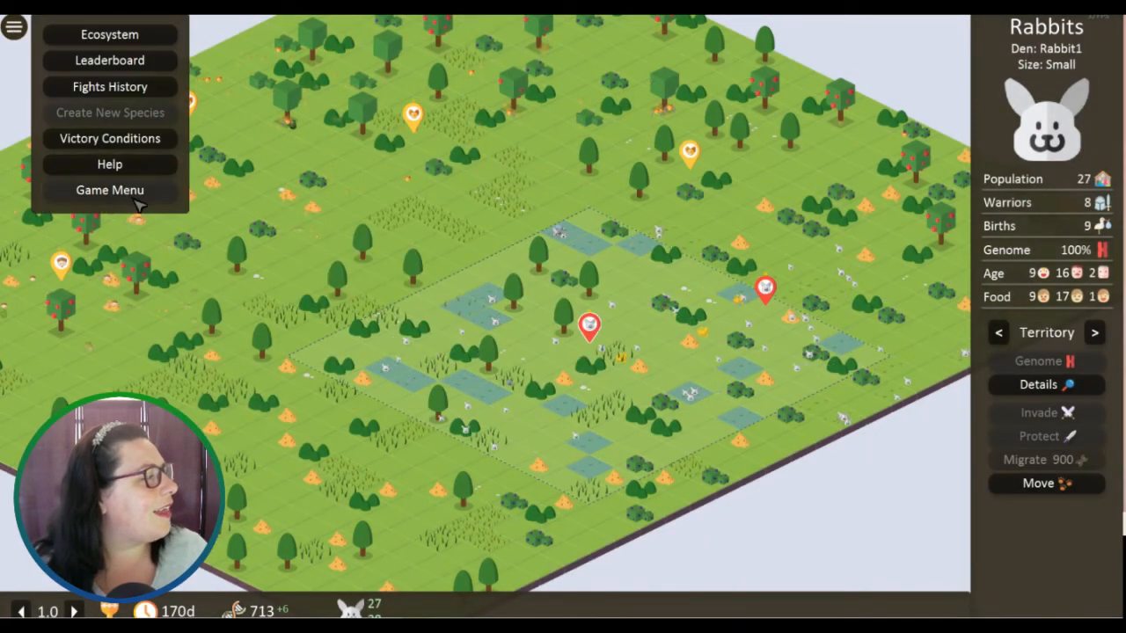
pyautogui.click(109, 190)
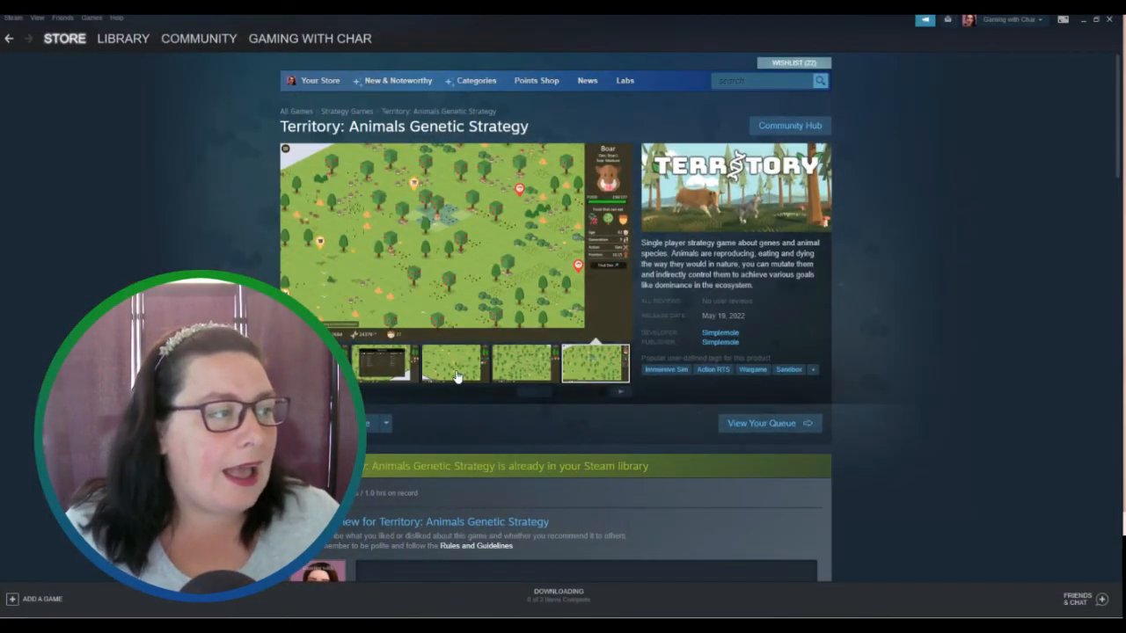
# - Preview three more gameplay screenshots in the store page media viewer
pyautogui.click(525, 363)
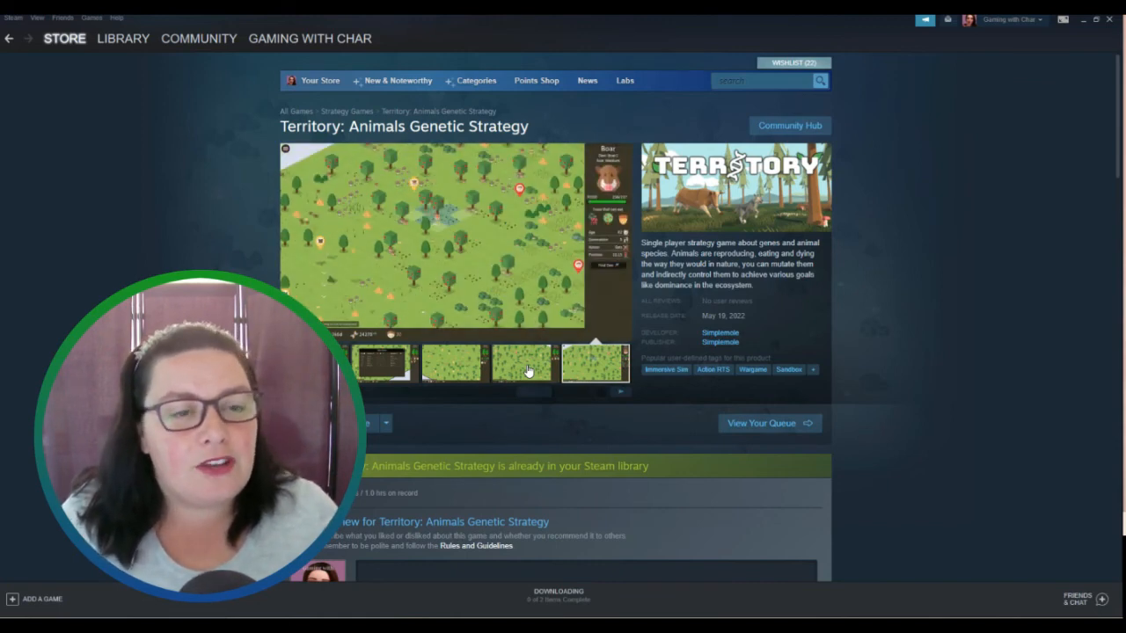
pyautogui.click(524, 363)
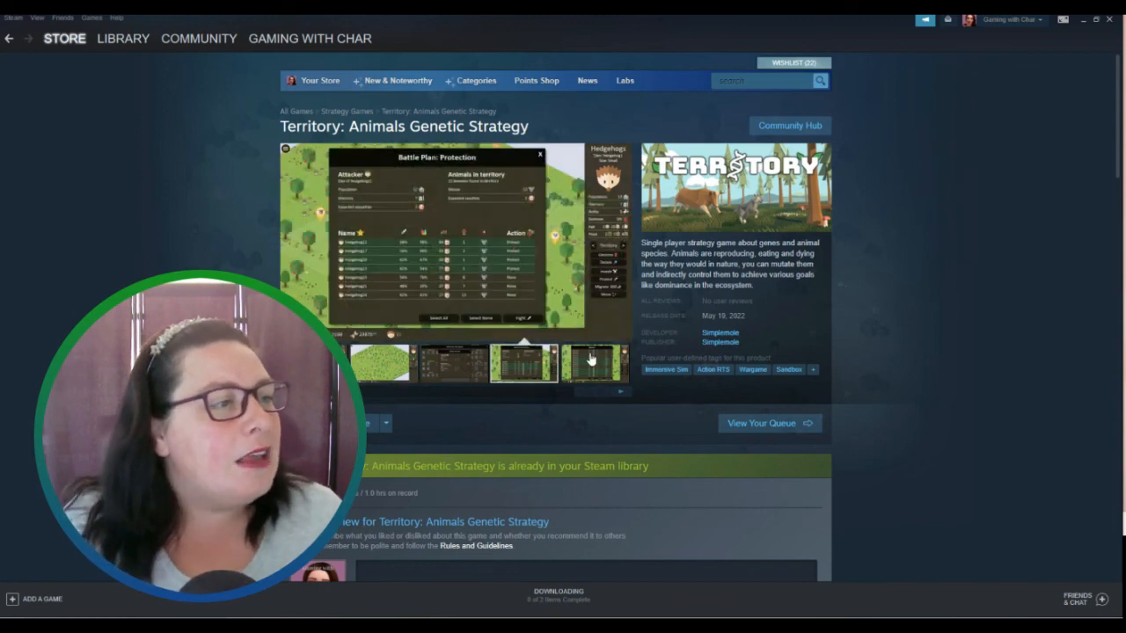
pyautogui.click(595, 363)
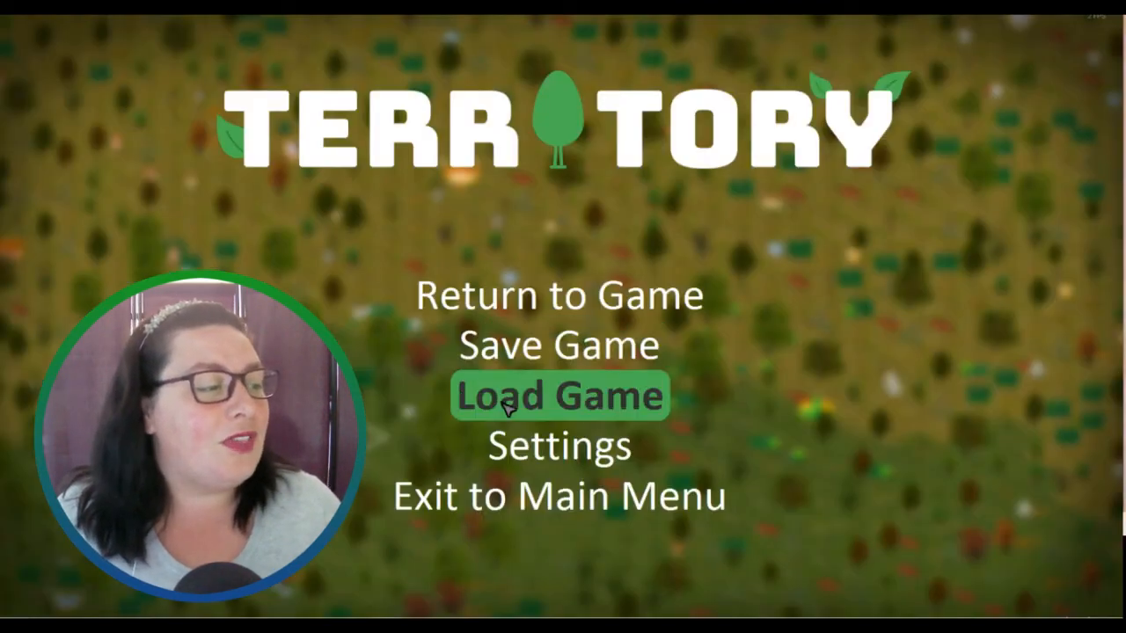
# - Show the Start New Game map list with I am Rabbit, Stronger than you and Grow, grow under Easy
pyautogui.click(557, 396)
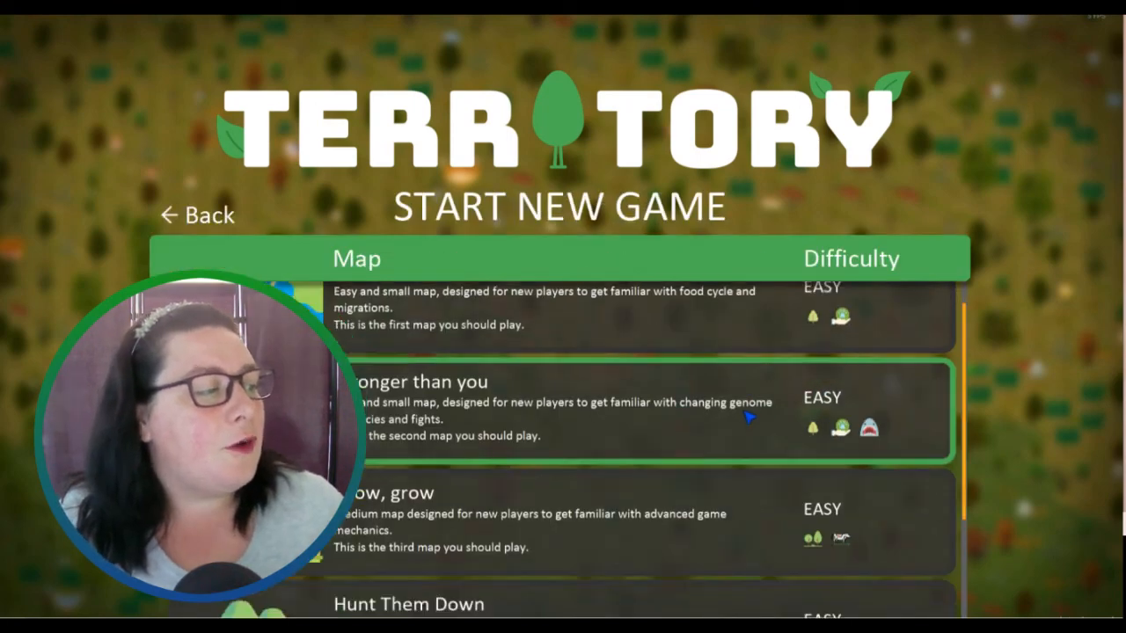
pyautogui.scroll(-3)
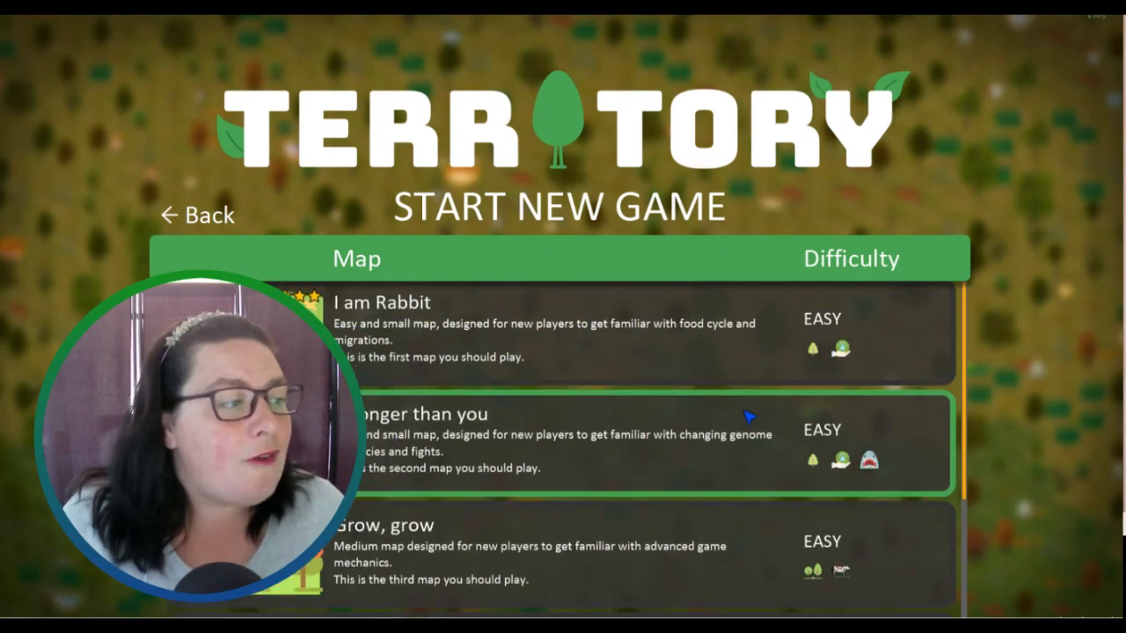
pyautogui.moveTo(713, 325)
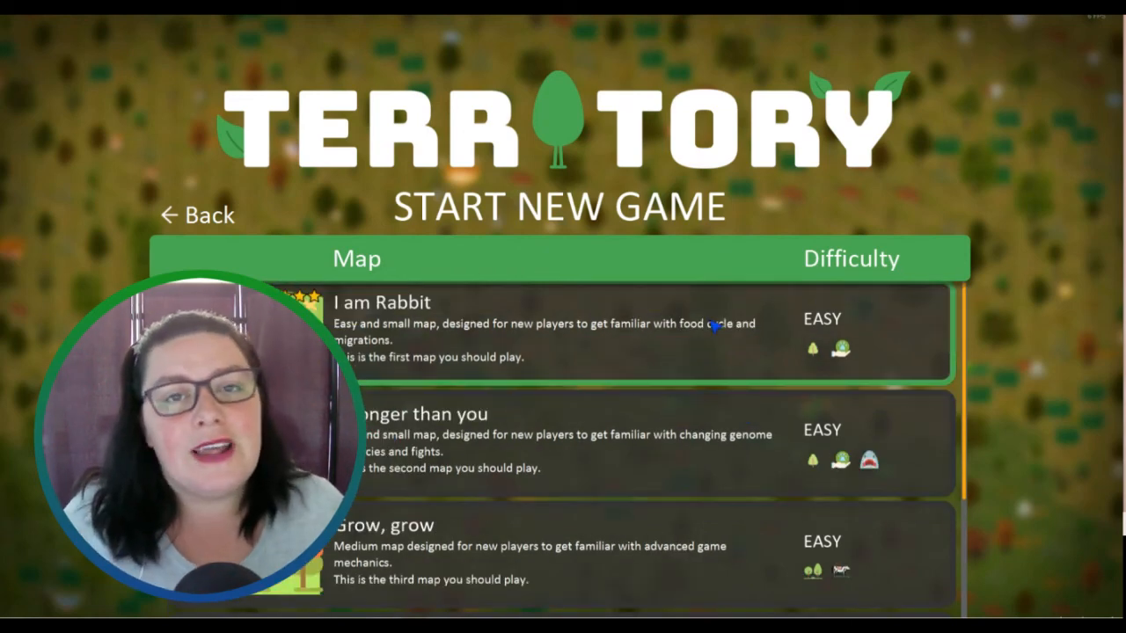